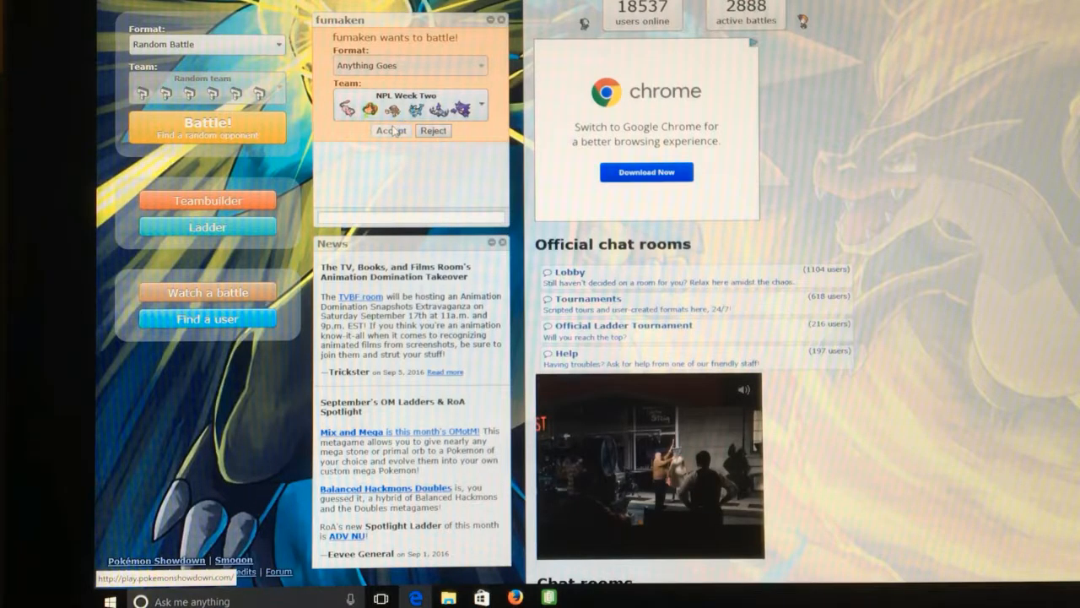
Accept the incoming Anything Goes challenge from the lobby.
left_click(390, 130)
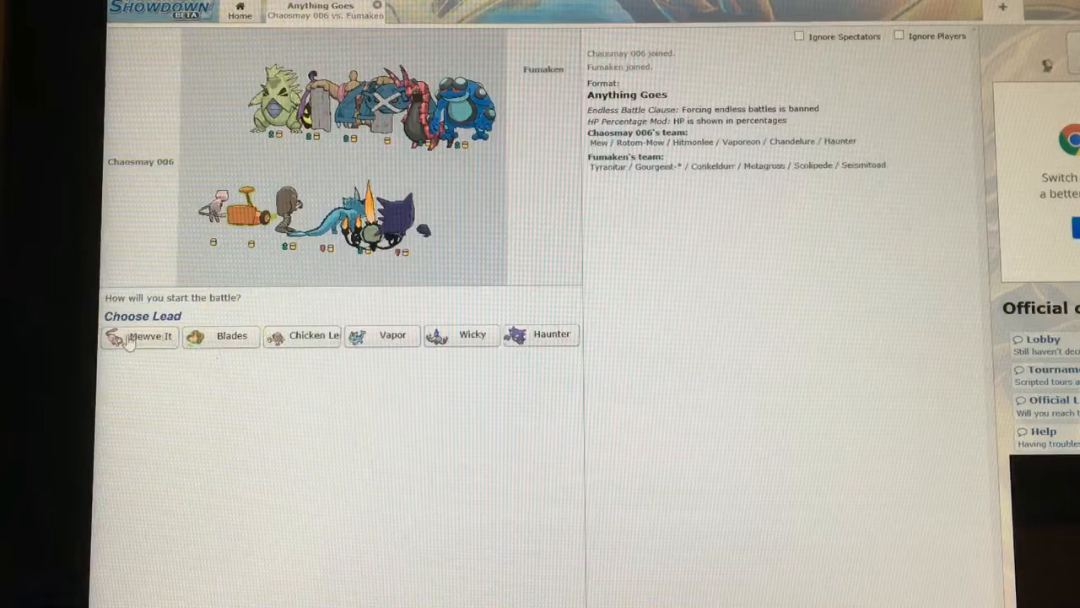
mouse_move(334, 421)
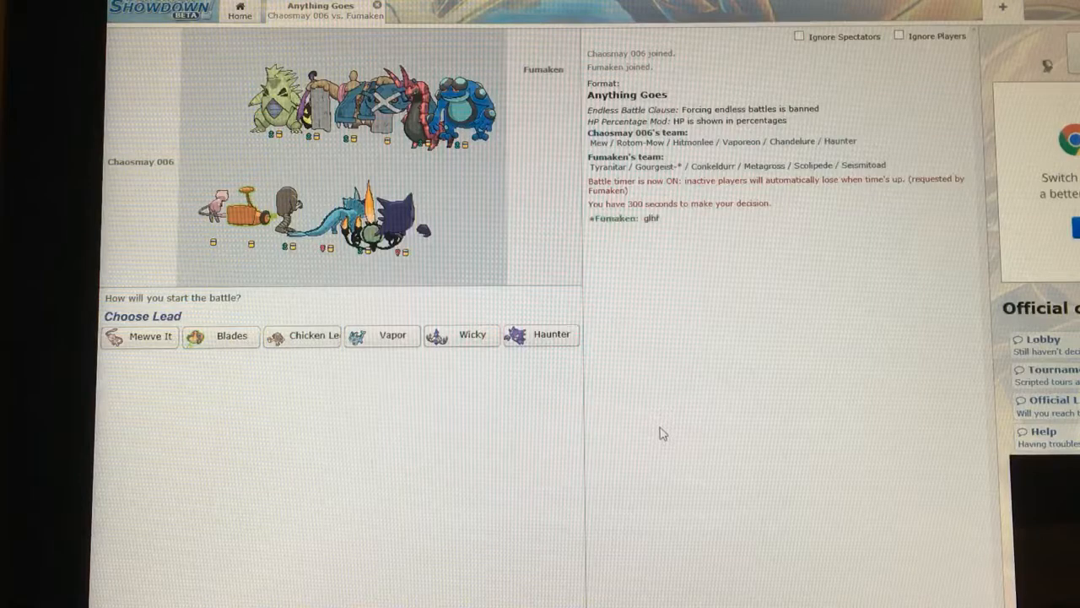
mouse_move(311, 417)
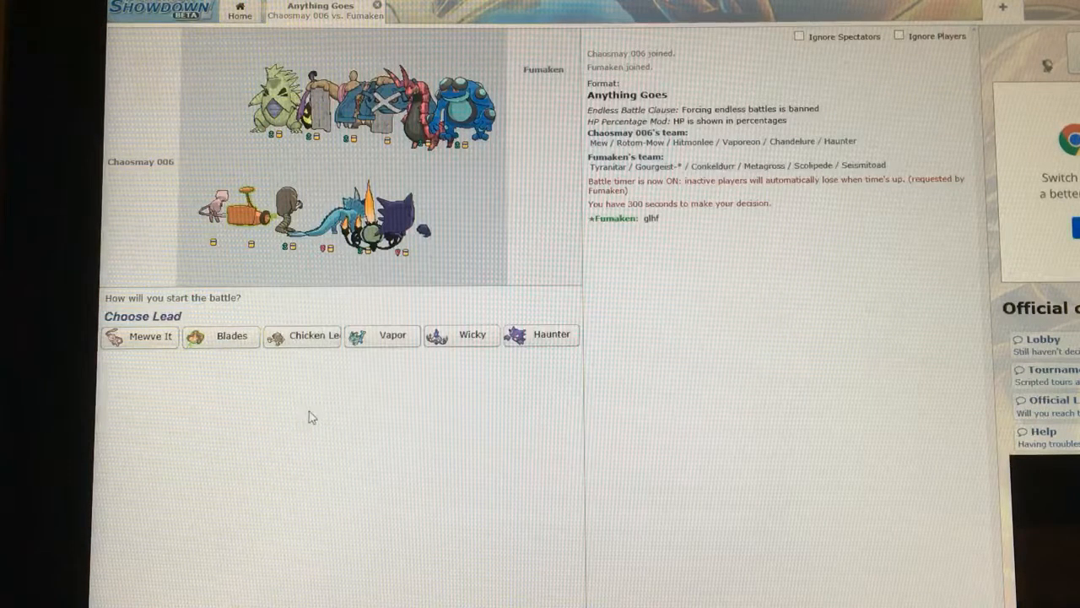
mouse_move(294, 348)
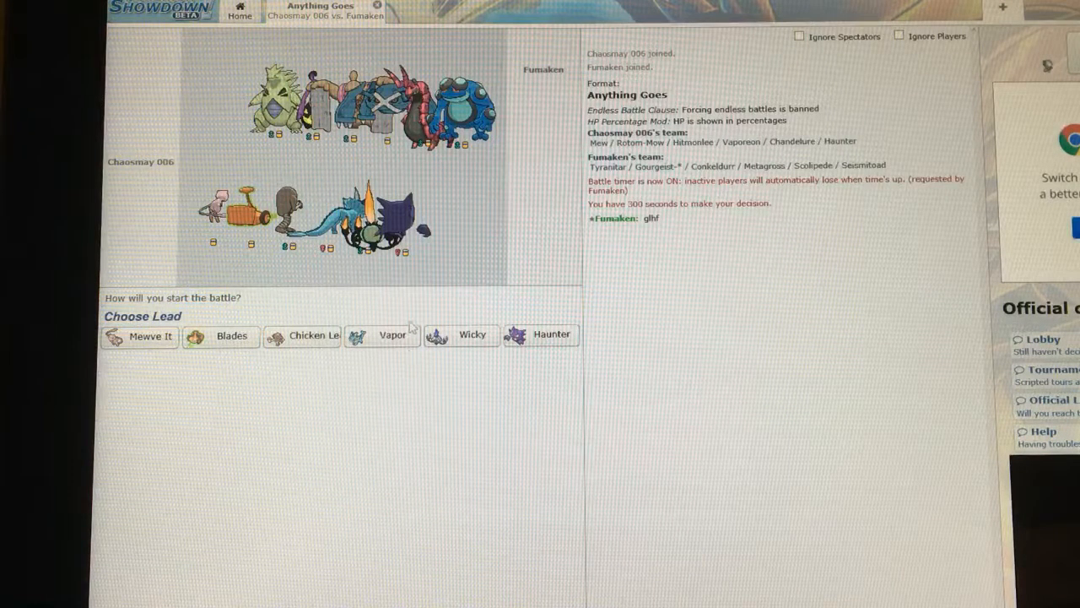
mouse_move(318, 310)
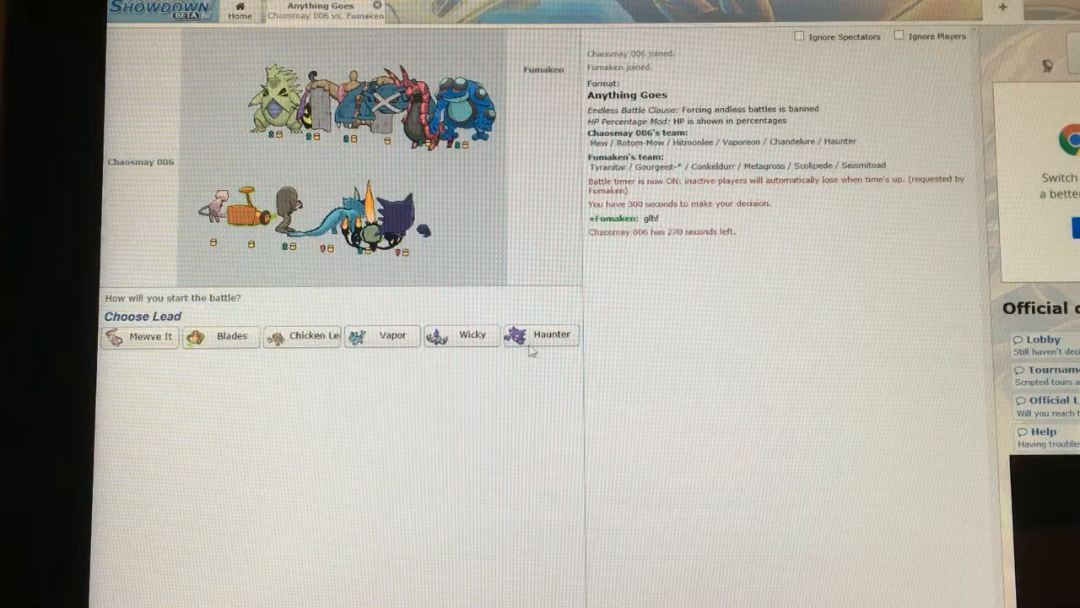
mouse_move(184, 443)
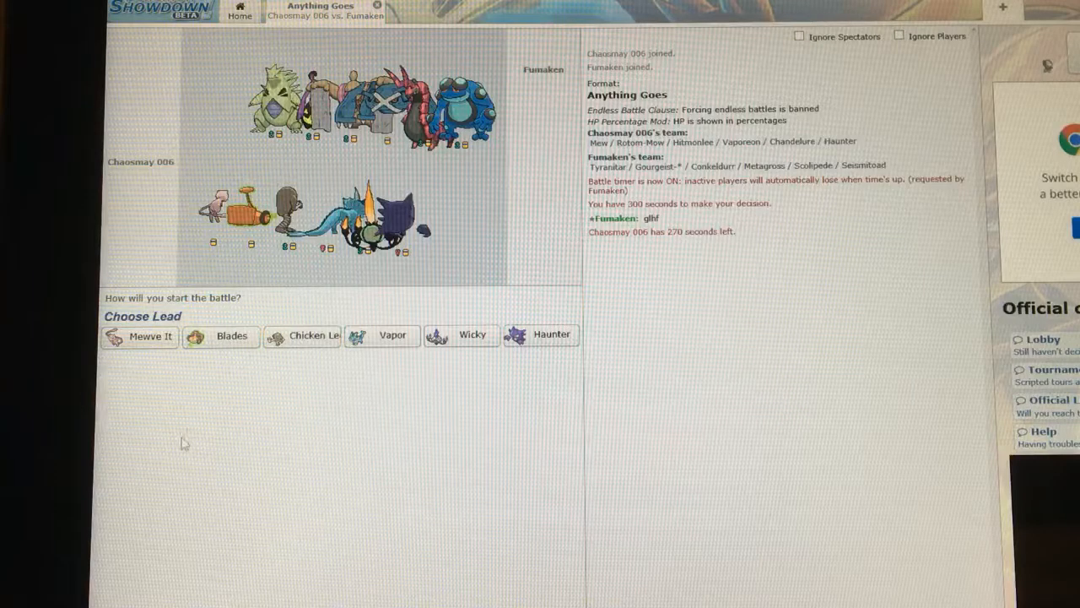
mouse_move(221, 355)
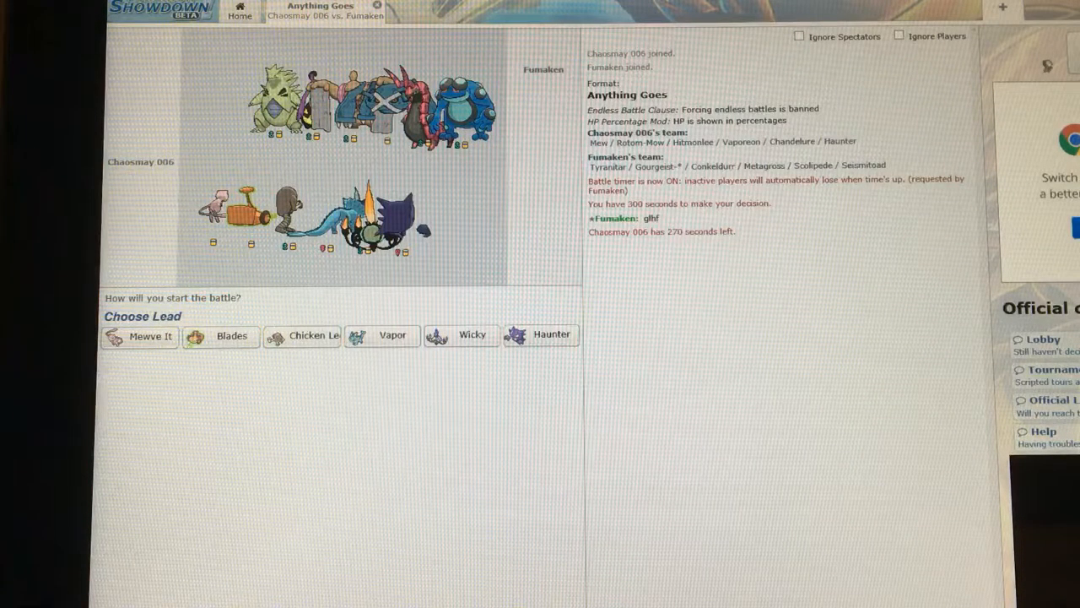
mouse_move(520, 455)
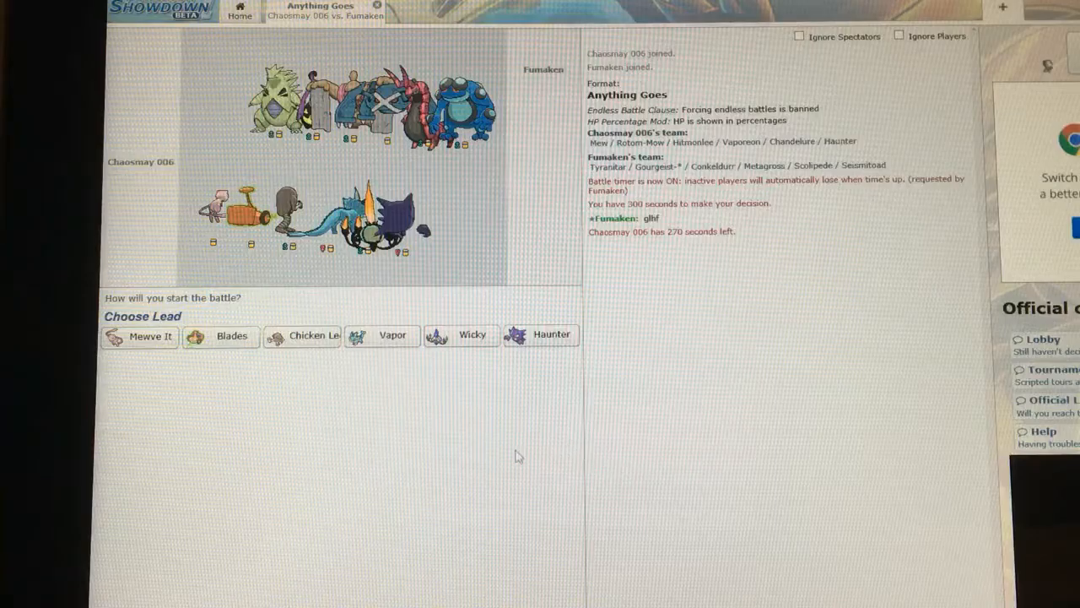
Choose Blades the Rotom-Mow as lead against the opponent's Scolipede.
left_click(231, 335)
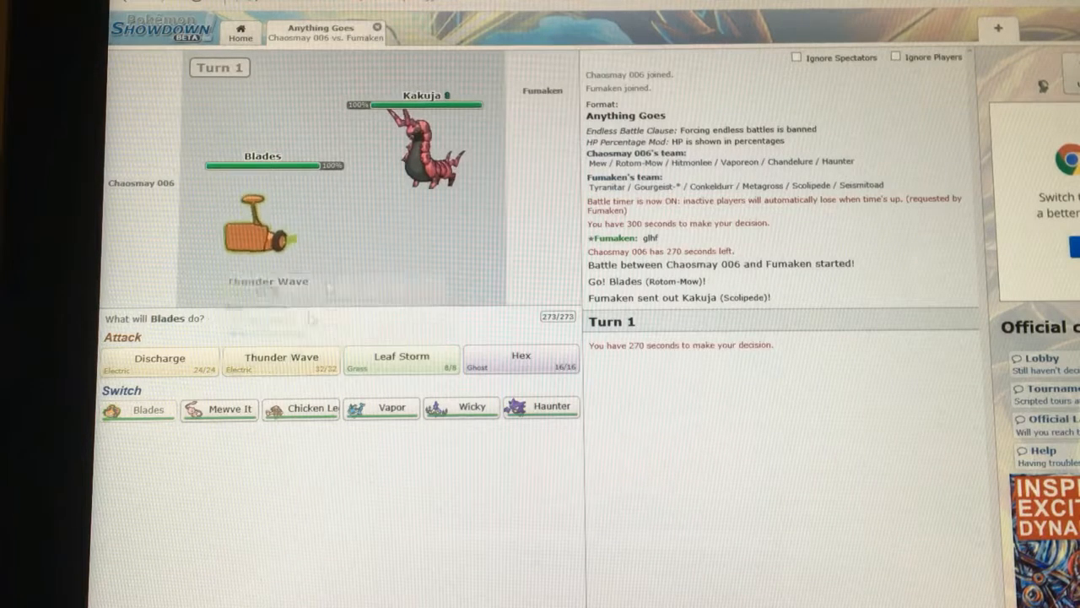
mouse_move(280, 375)
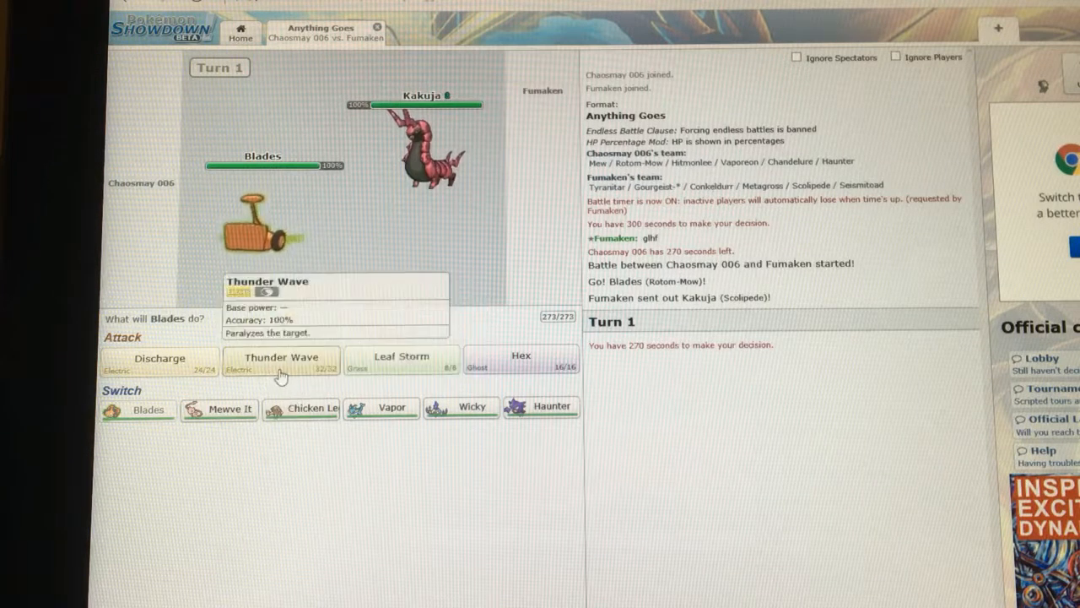
mouse_move(219, 409)
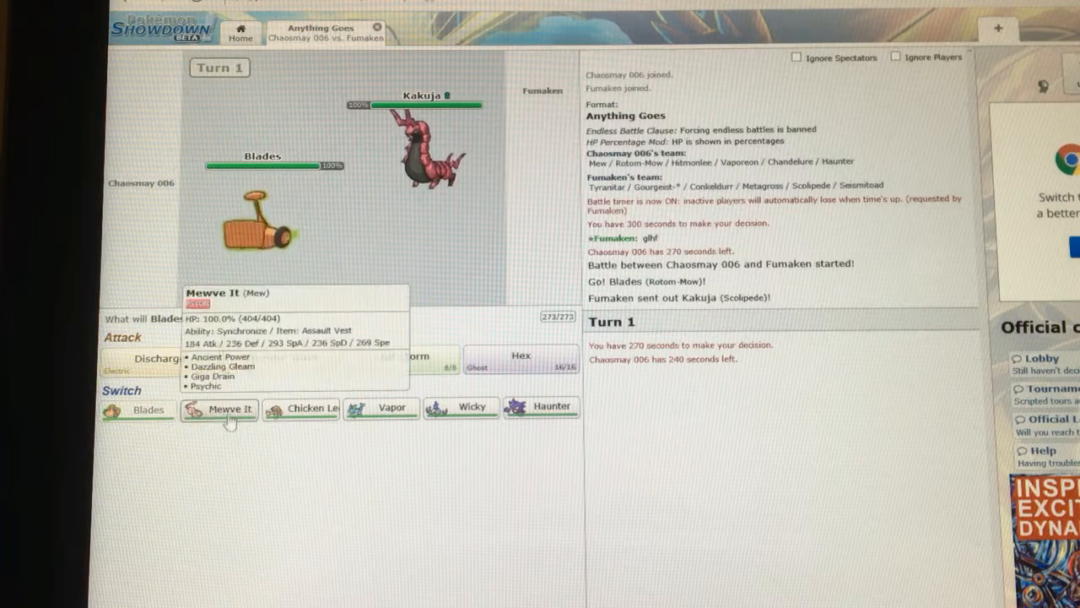
Switch Blades out for Meewe It the Mew on turn 1.
left_click(220, 410)
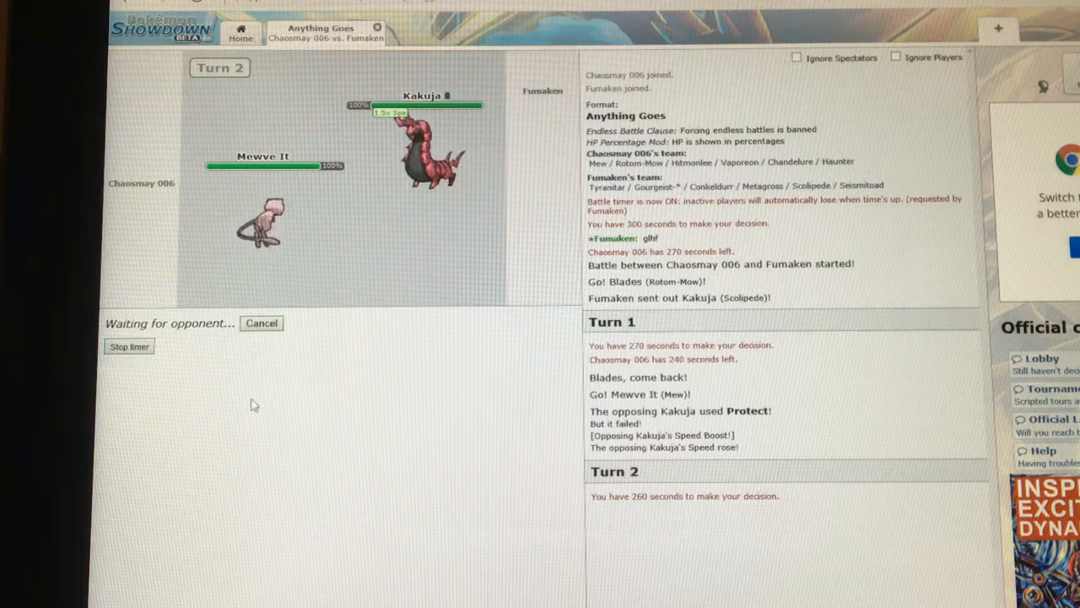
mouse_move(298, 403)
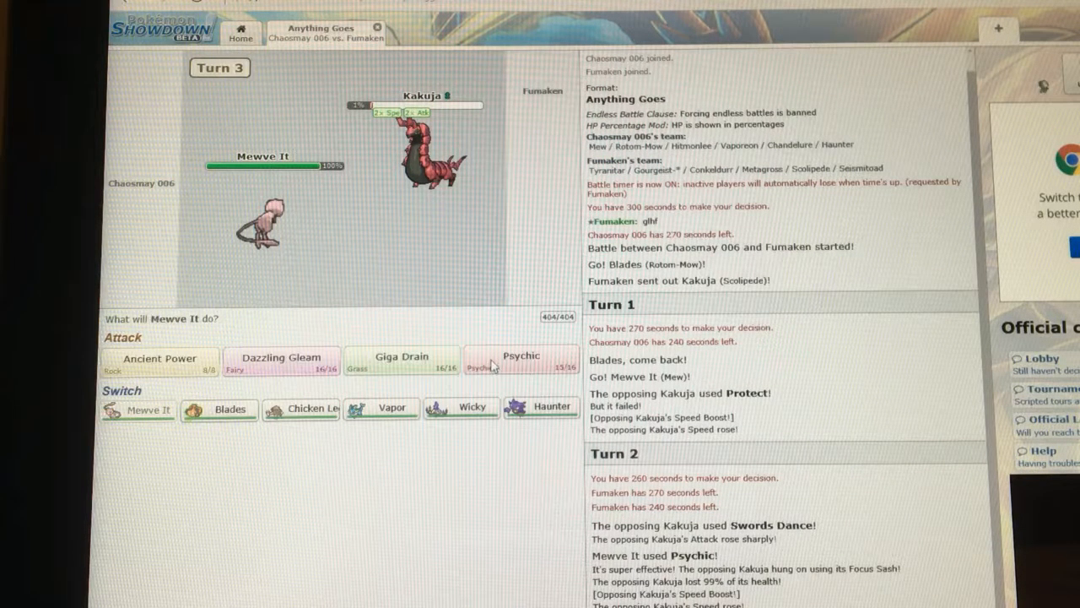
Attack with Meewe It's Psychic on turn 3, re-selecting it until it registers.
left_click(493, 363)
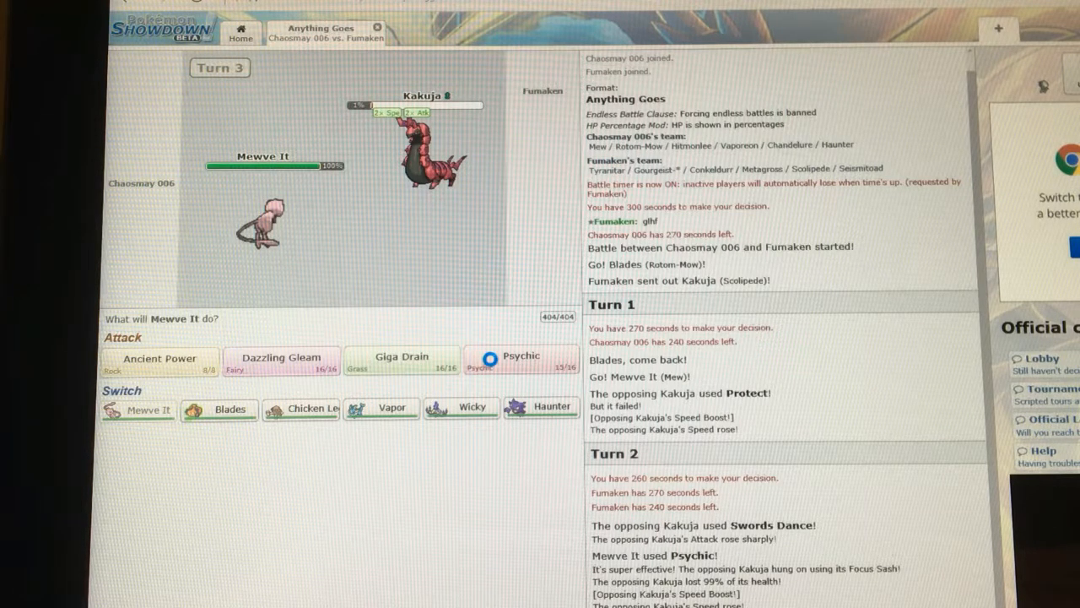
mouse_move(504, 364)
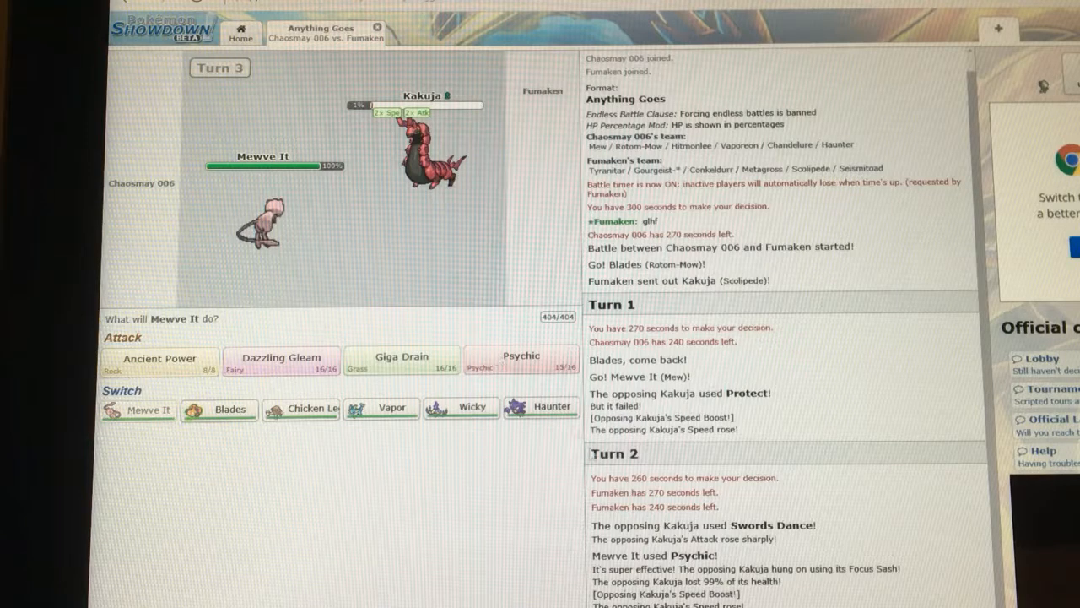
mouse_move(590, 452)
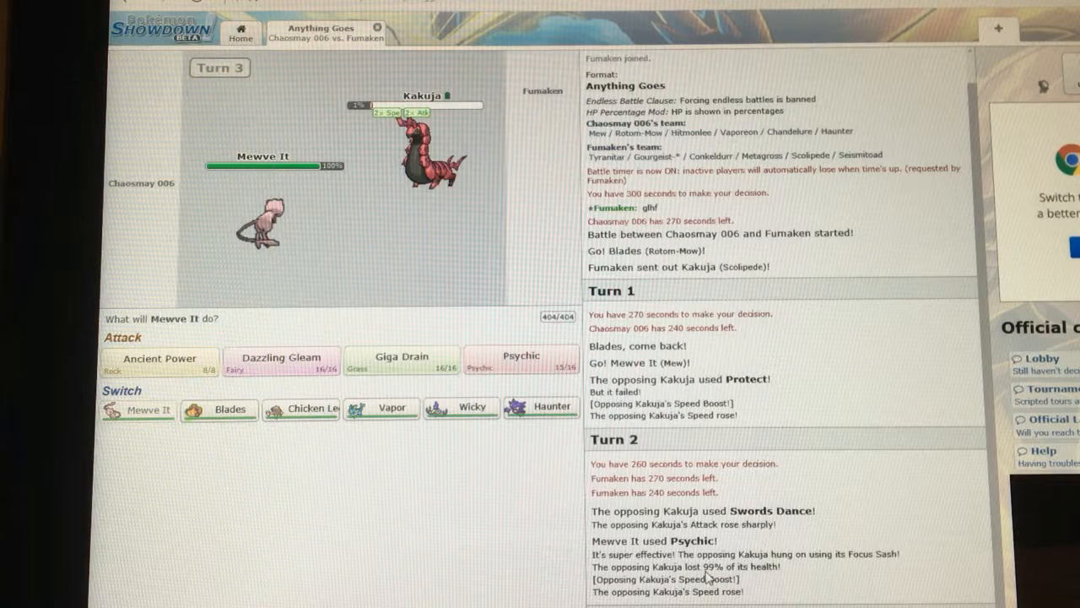
left_click(520, 361)
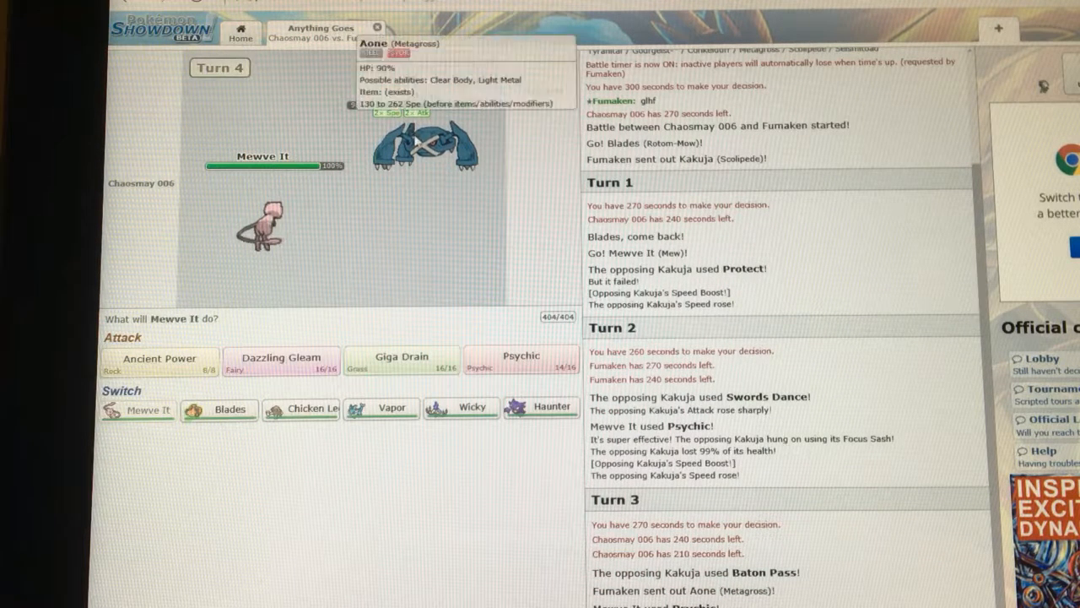
mouse_move(158, 358)
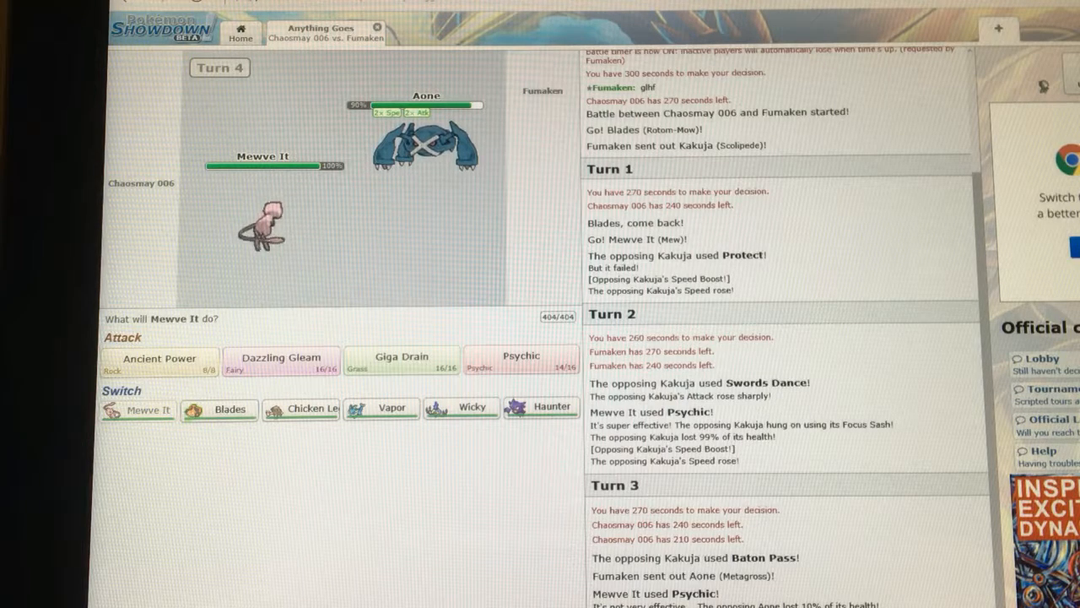
mouse_move(473, 405)
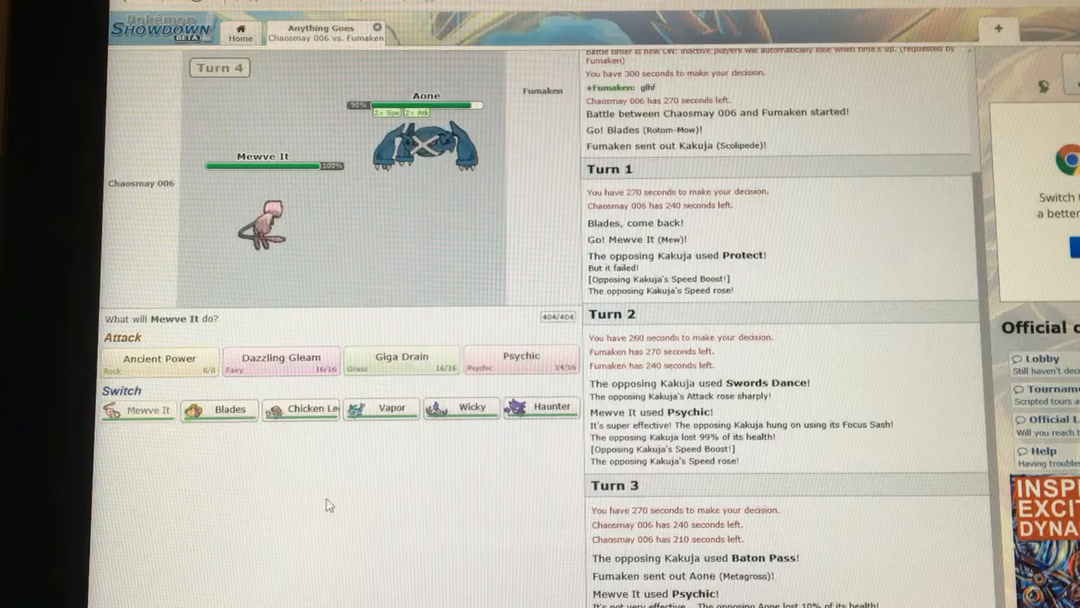
mouse_move(462, 410)
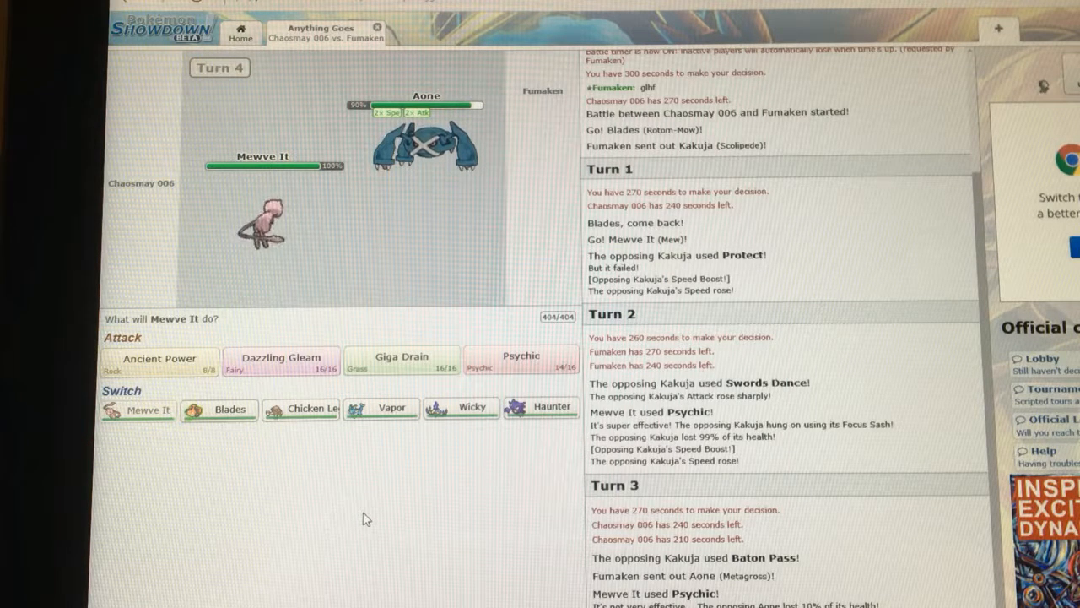
mouse_move(219, 410)
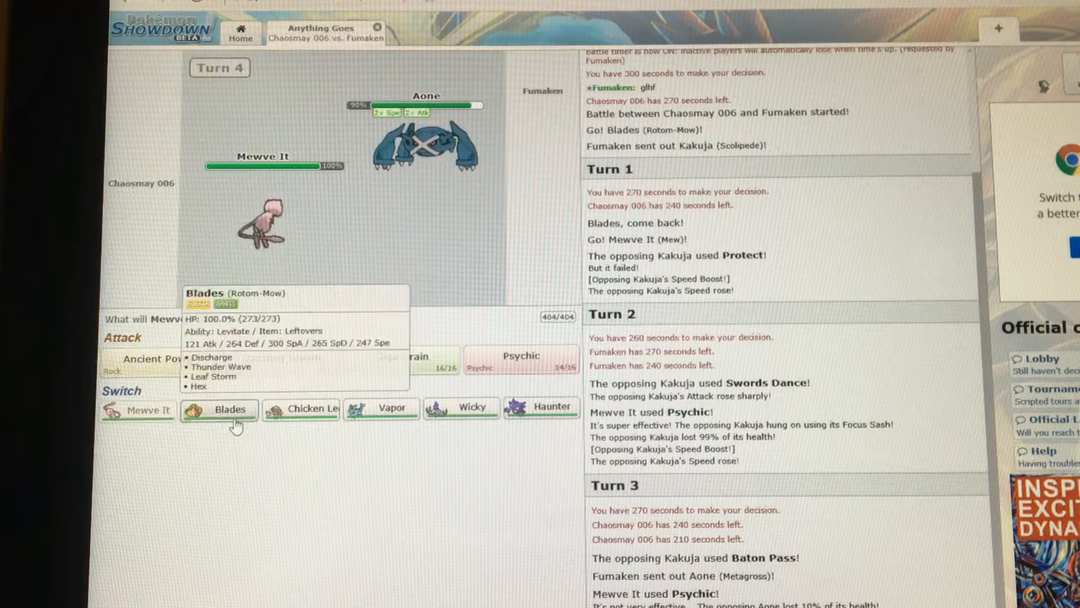
Switch Meewe It out for Blades against Mega Metagross Aone on turn 4.
left_click(219, 408)
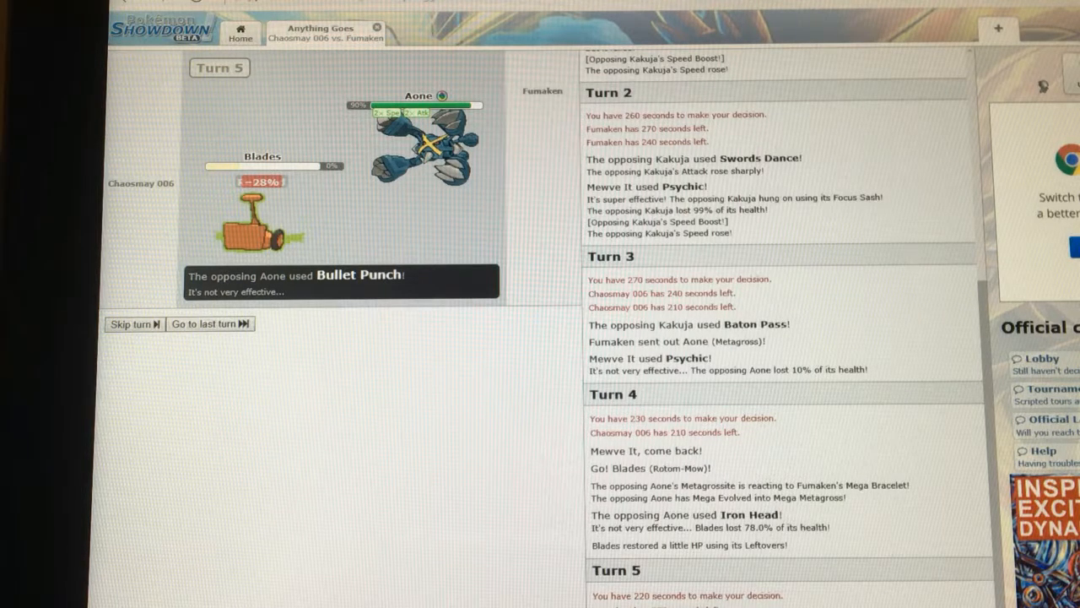
Send Wicky the Chandelure in to replace Blades after it faints to Bullet Punch.
scroll("down", 3)
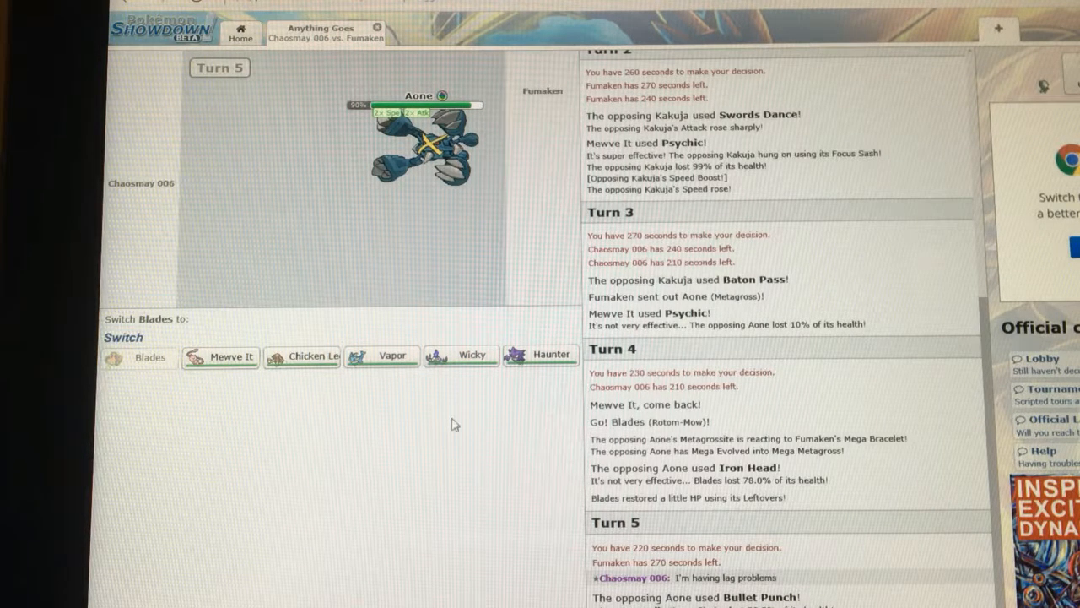
left_click(452, 419)
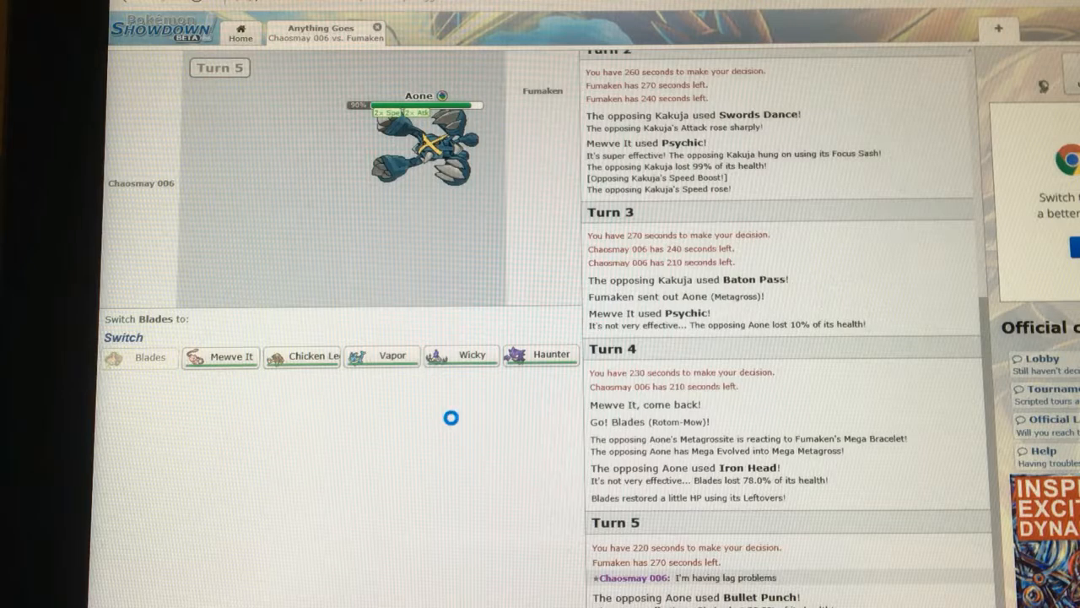
scroll("down", 3)
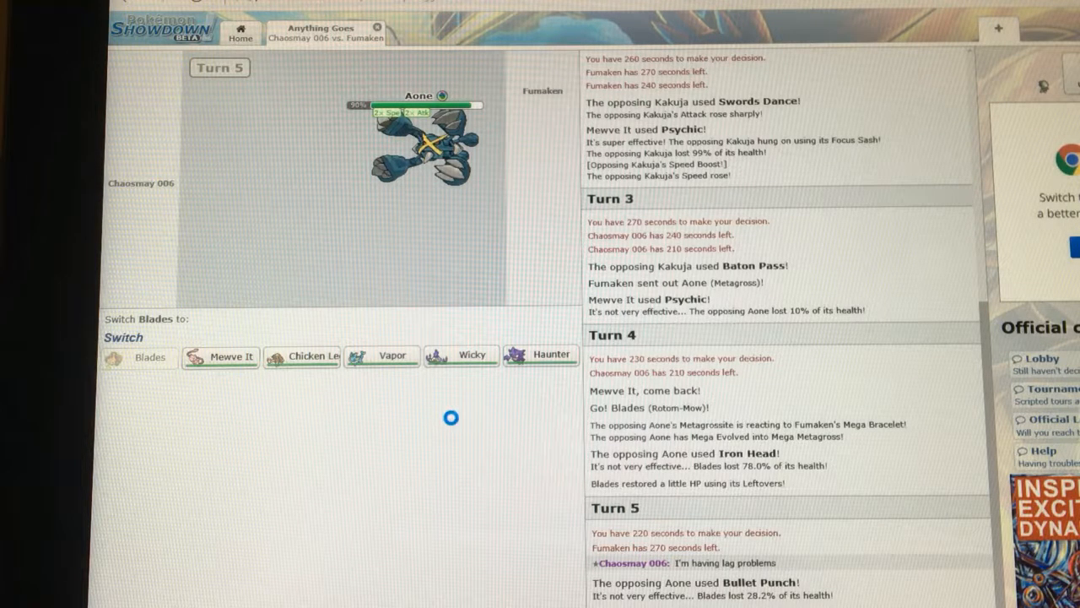
mouse_move(463, 355)
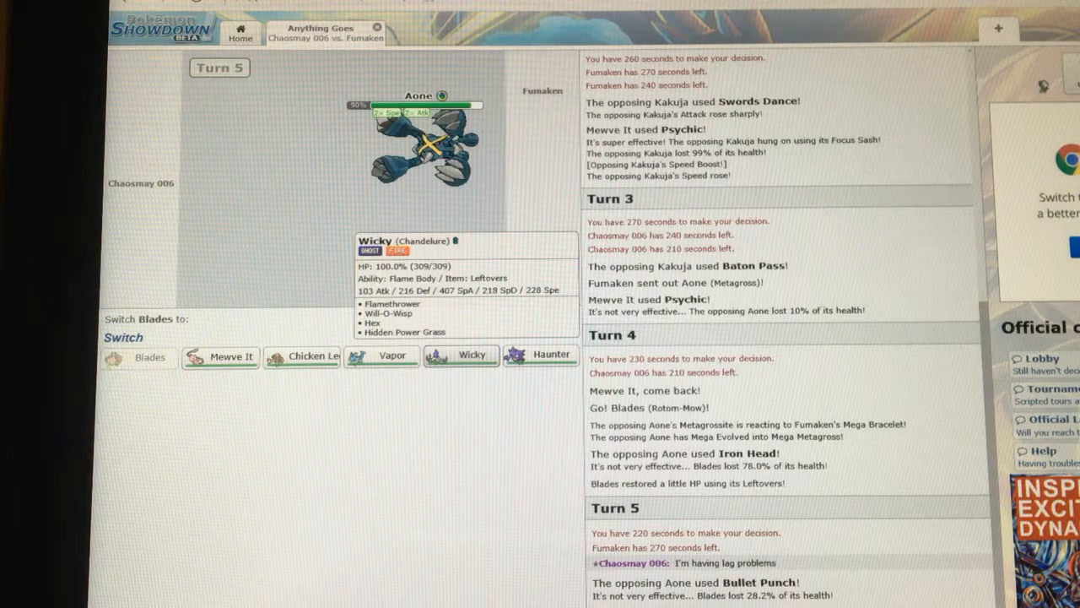
scroll("down", 3)
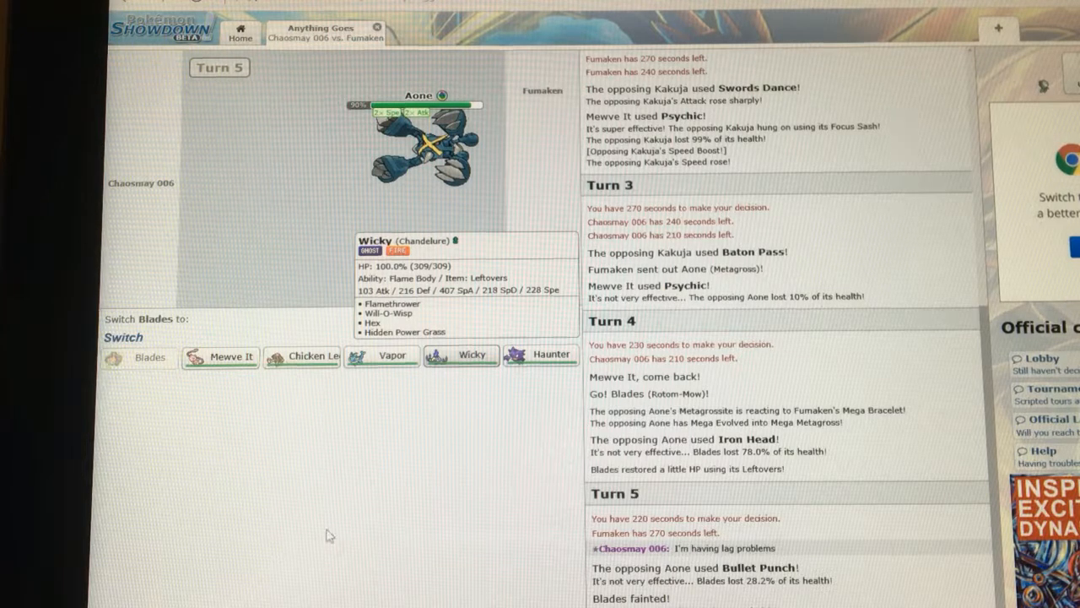
scroll("down", 3)
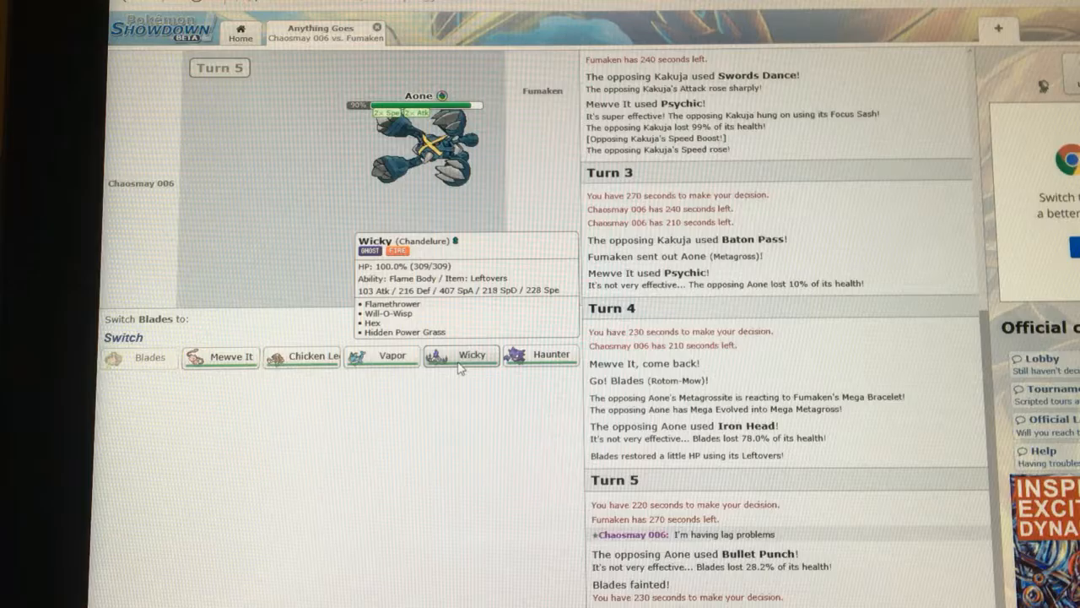
mouse_move(460, 372)
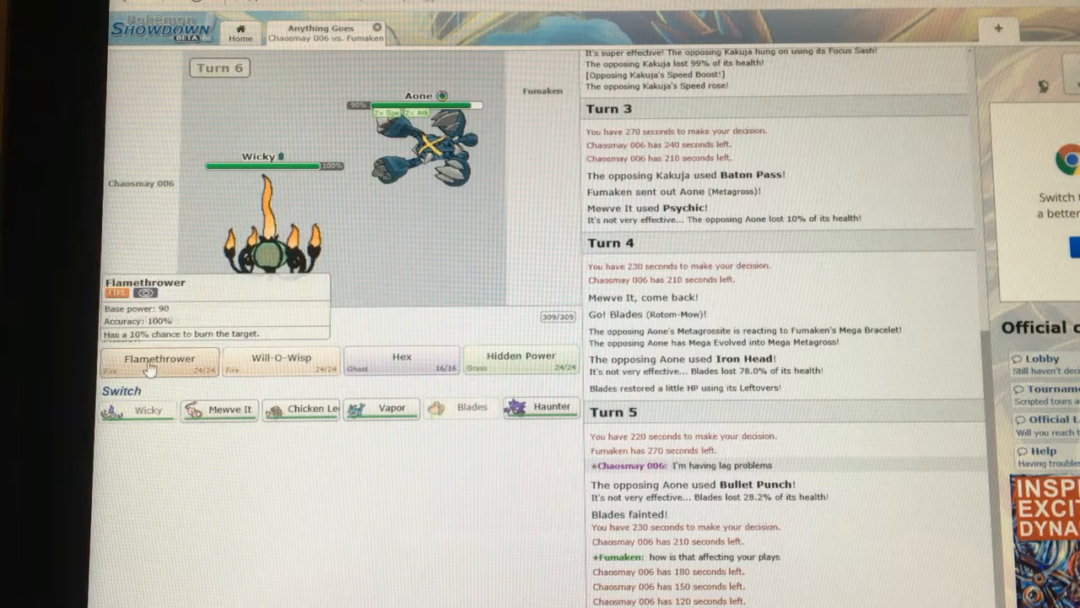
Attack with Wicky's Flamethrower, then send Vapor in after Wicky faints to Earthquake.
left_click(159, 361)
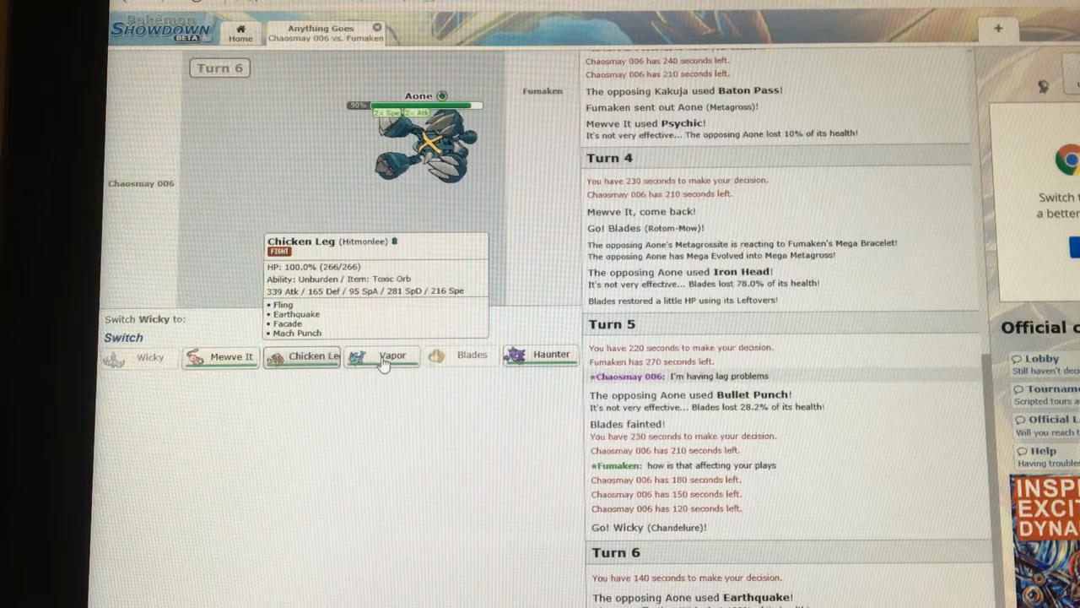
mouse_move(538, 361)
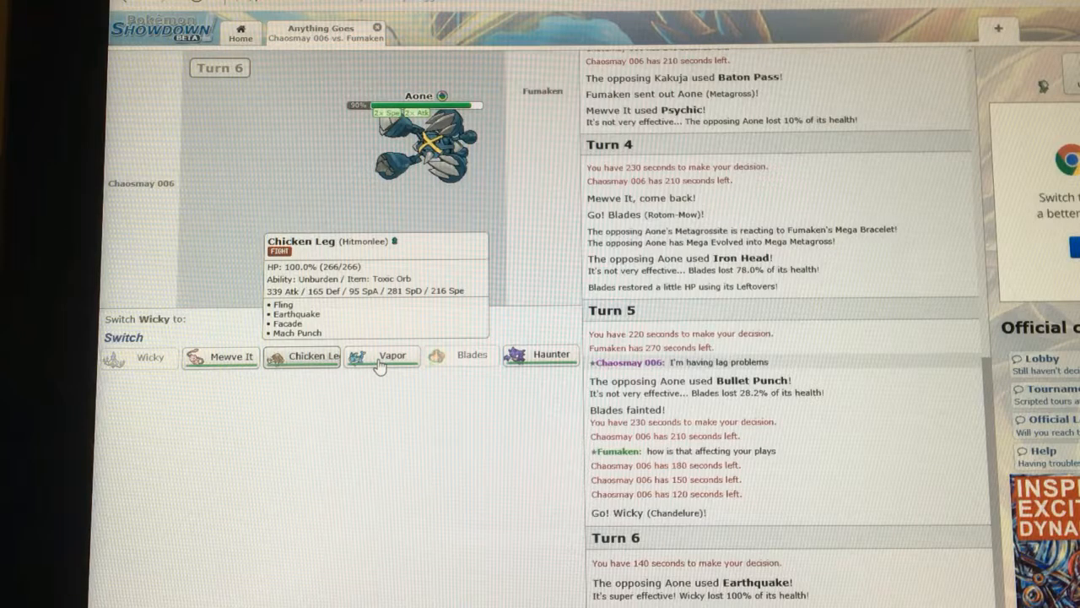
left_click(393, 354)
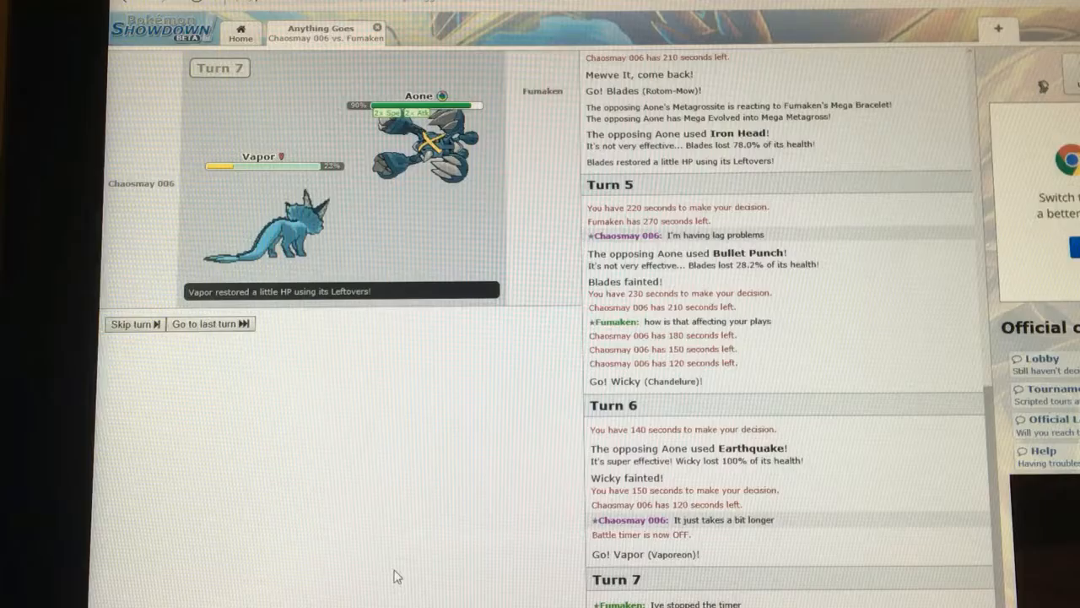
Swap Vapor for Meowe It, then send Haunter in after Meowe It faints to Iron Head.
scroll("down", 3)
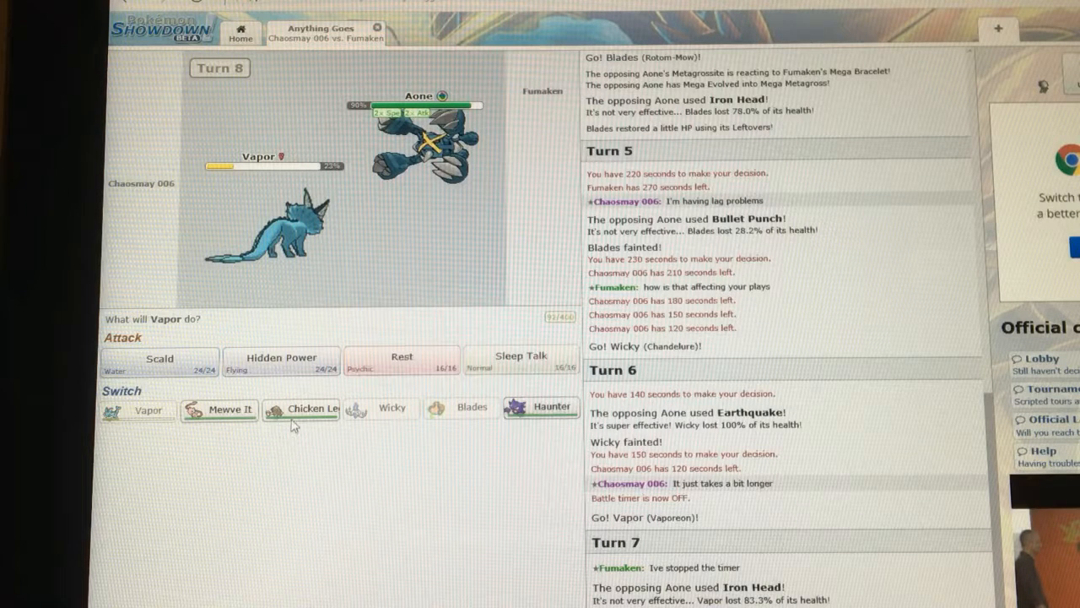
mouse_move(301, 409)
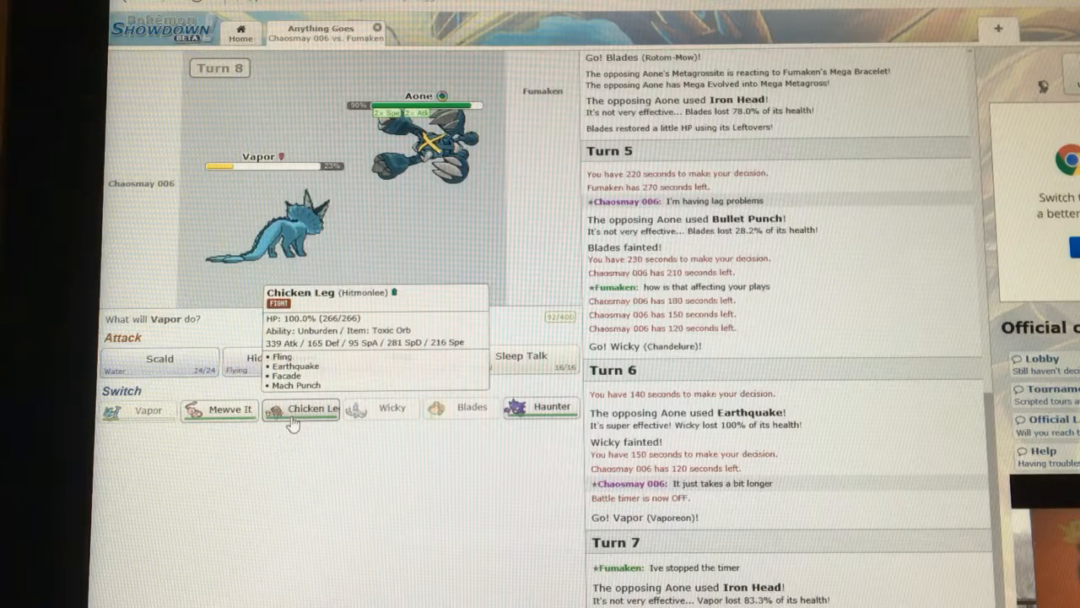
mouse_move(230, 410)
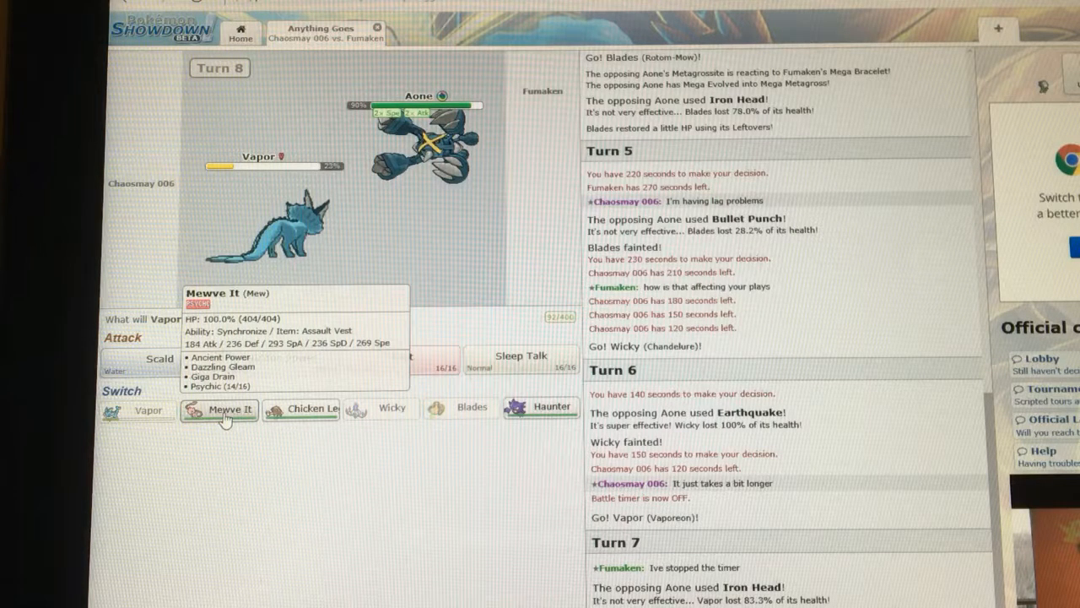
left_click(220, 410)
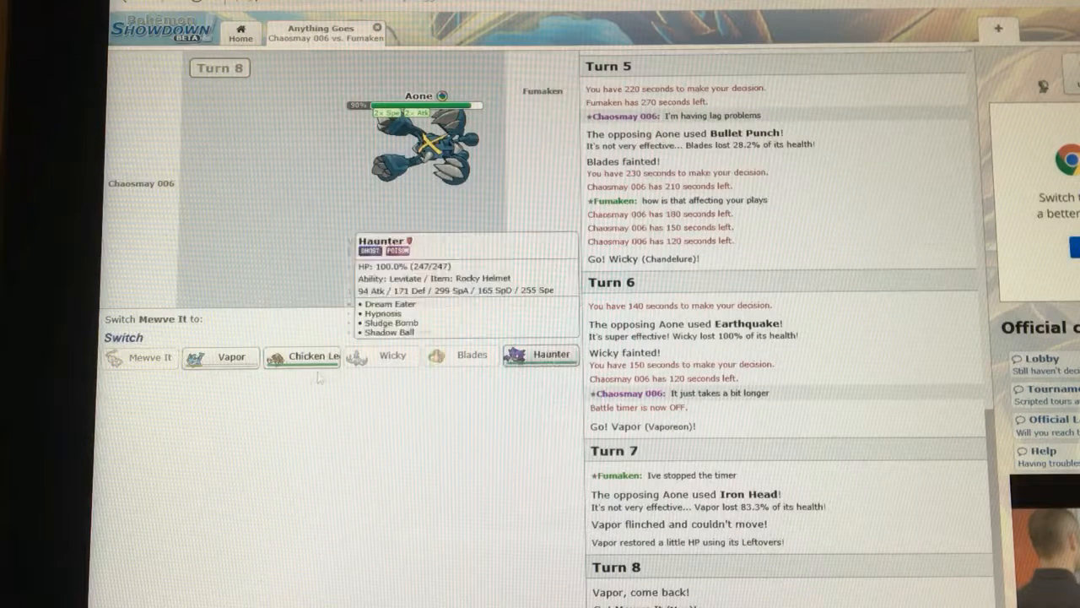
mouse_move(300, 354)
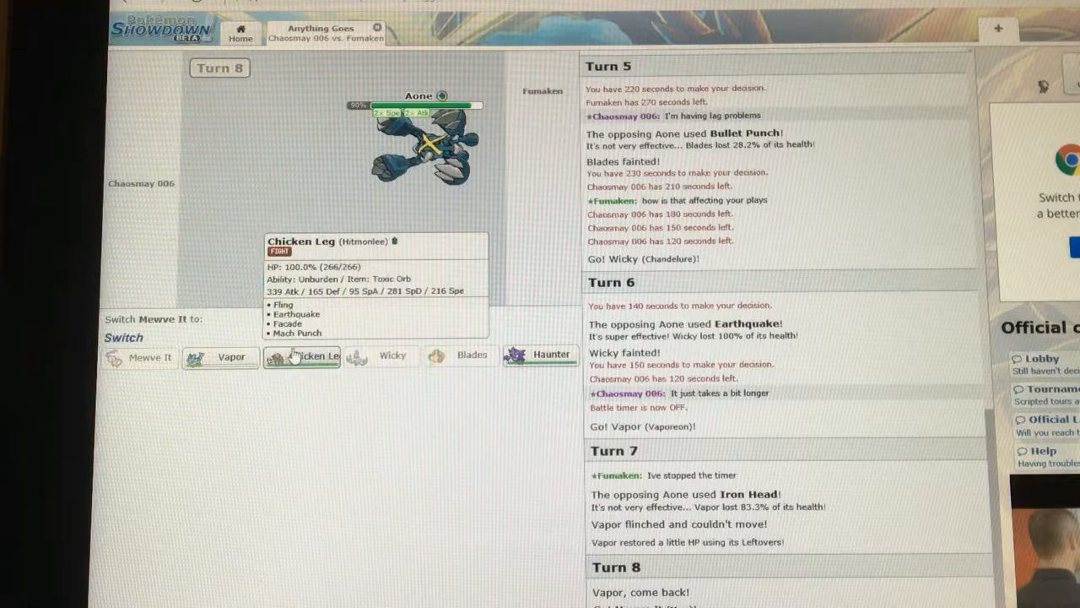
mouse_move(294, 352)
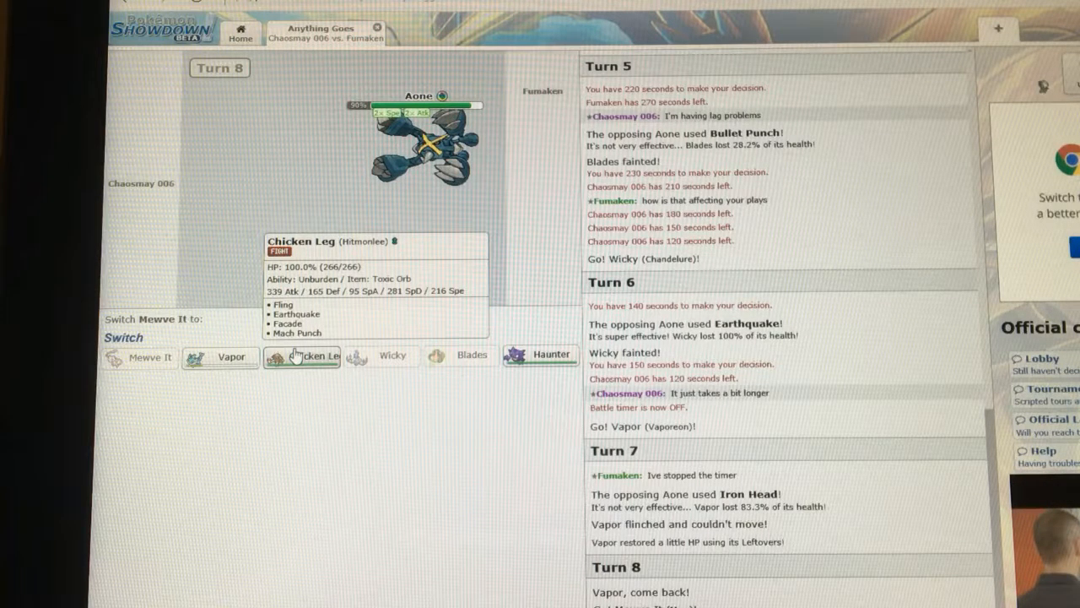
mouse_move(527, 368)
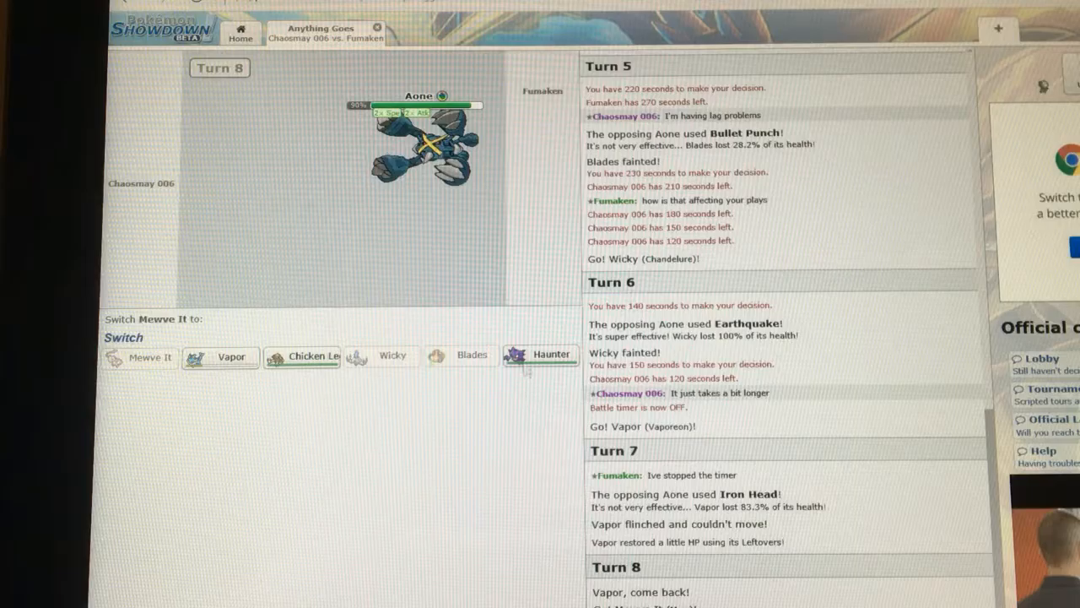
mouse_move(540, 355)
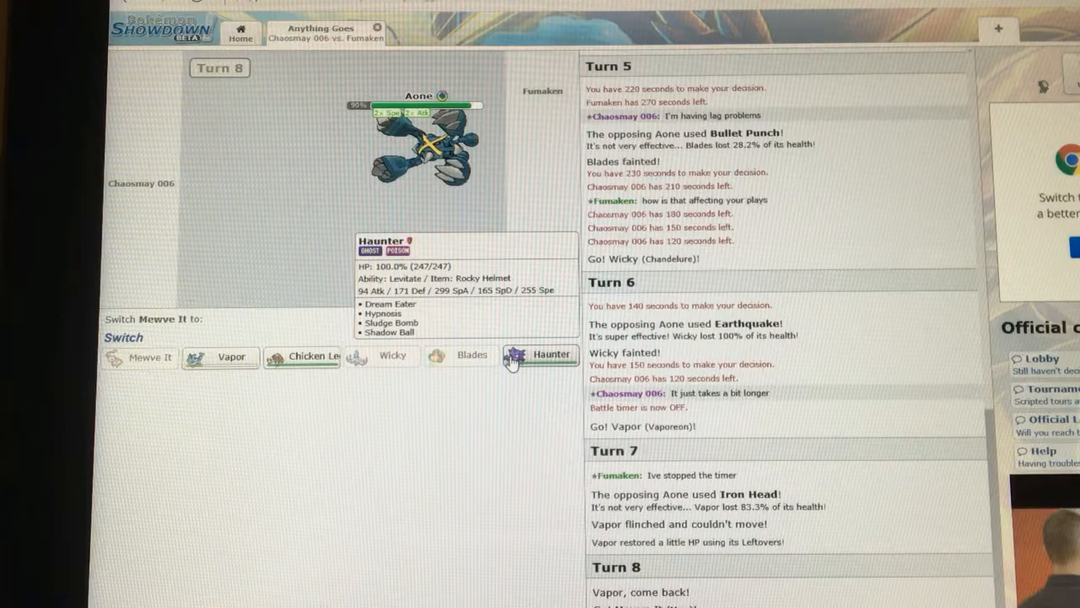
left_click(540, 354)
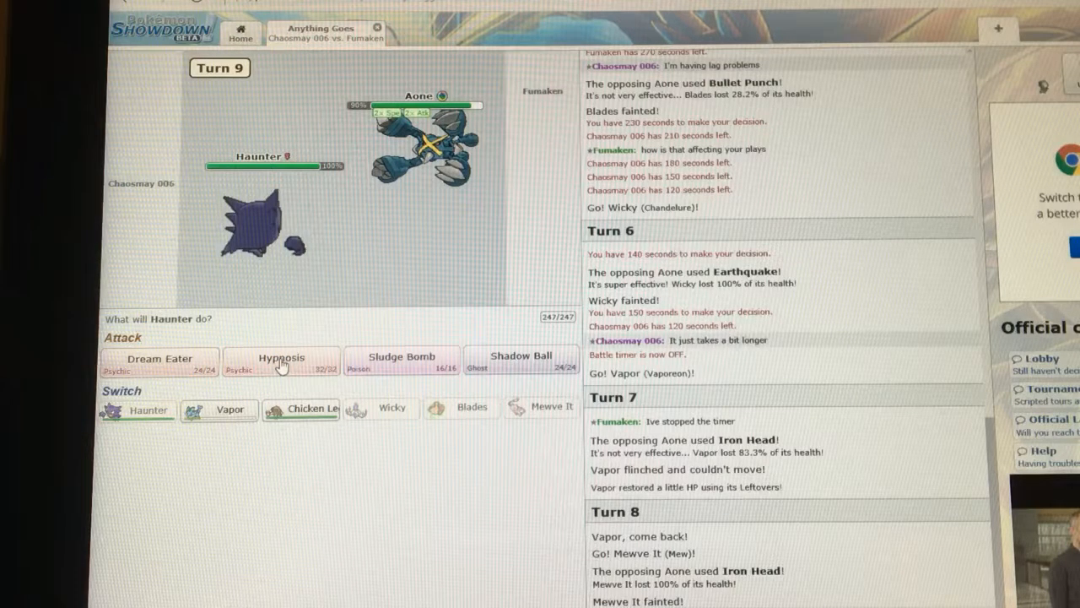
Choose Haunter's turn 9 attack, then send Chicken Leg in after Haunter faints.
left_click(280, 358)
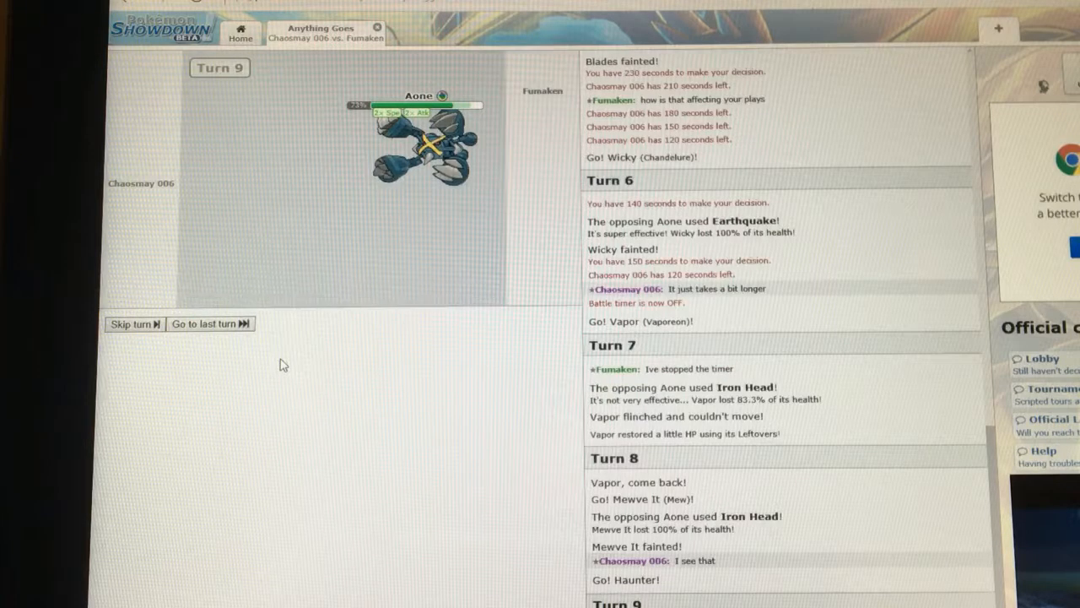
mouse_move(302, 356)
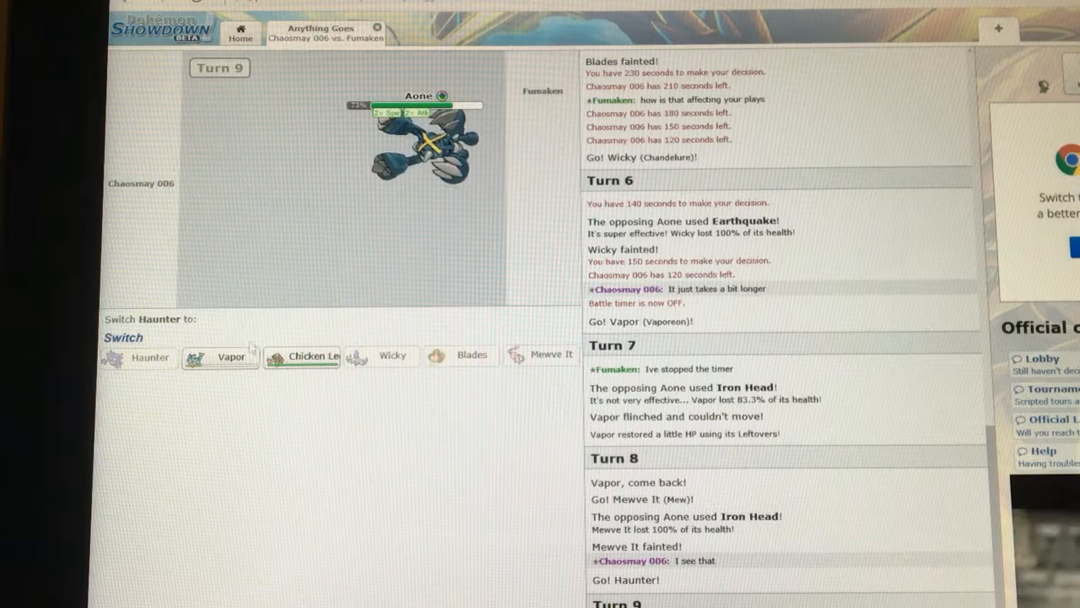
left_click(300, 354)
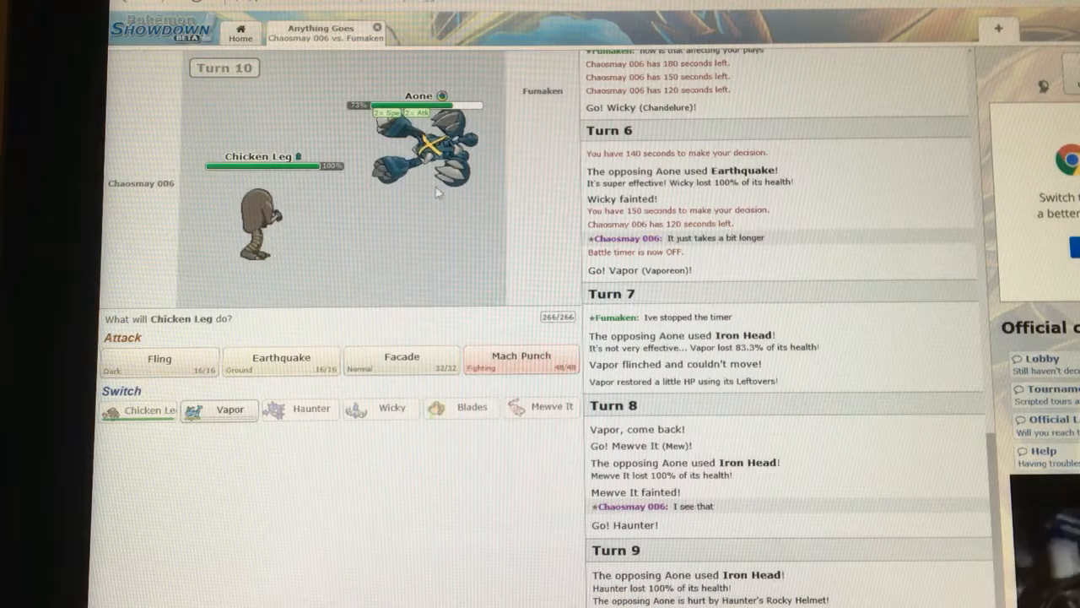
mouse_move(158, 362)
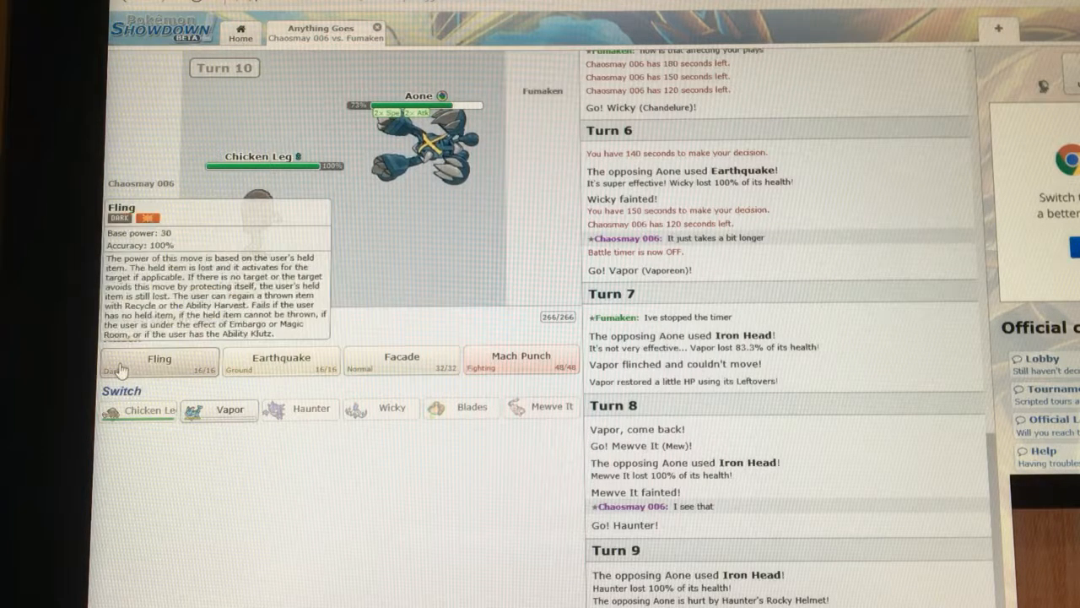
mouse_move(280, 358)
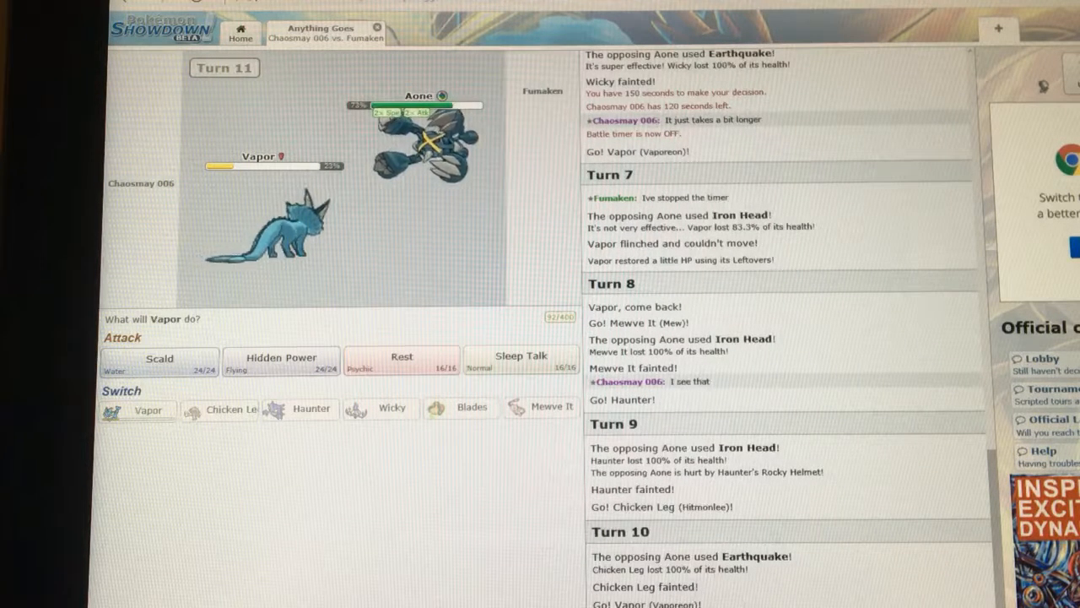
mouse_move(402, 362)
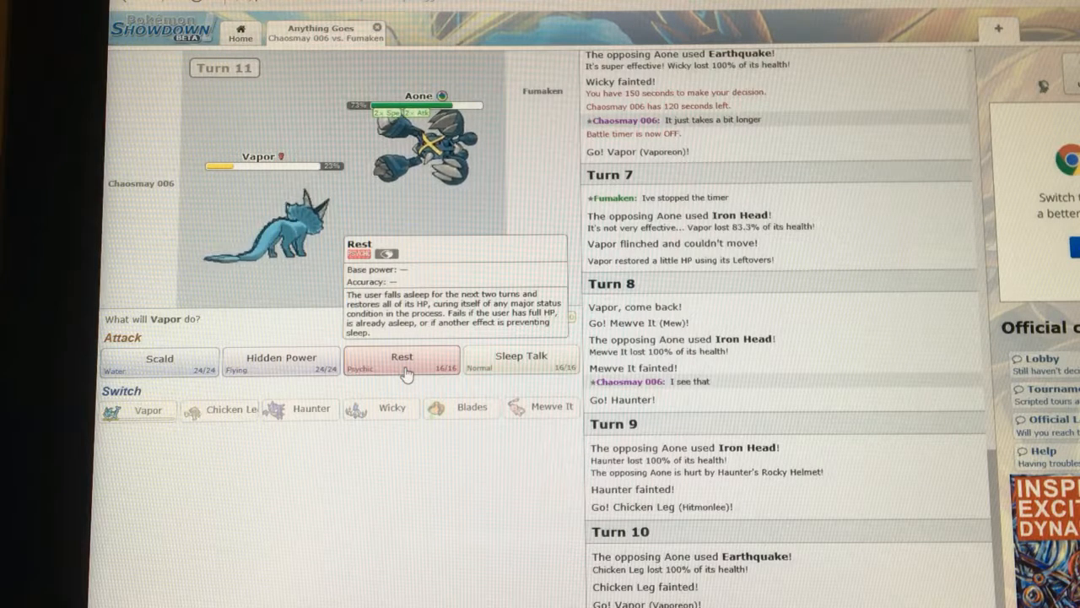
Have Vapor use Rest, then return to the main menu after Fumaken wins.
left_click(402, 362)
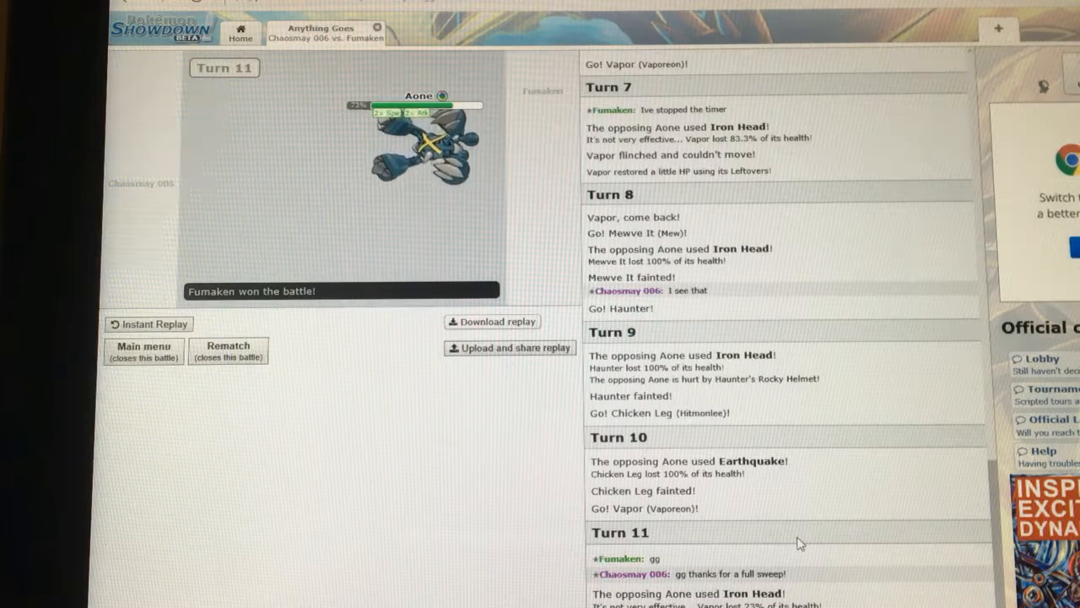
scroll("down", 3)
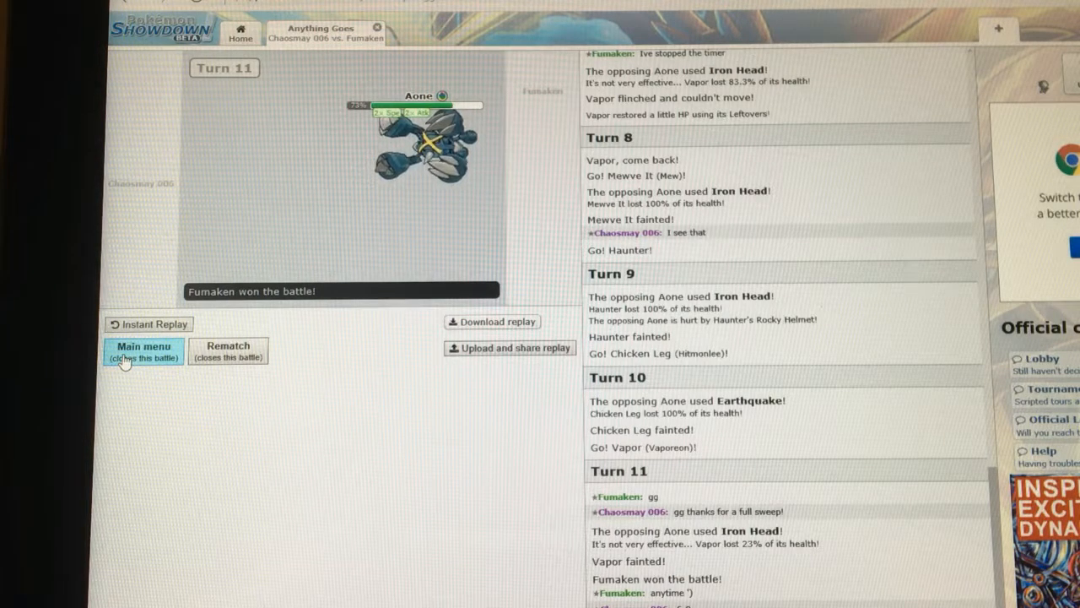
left_click(142, 349)
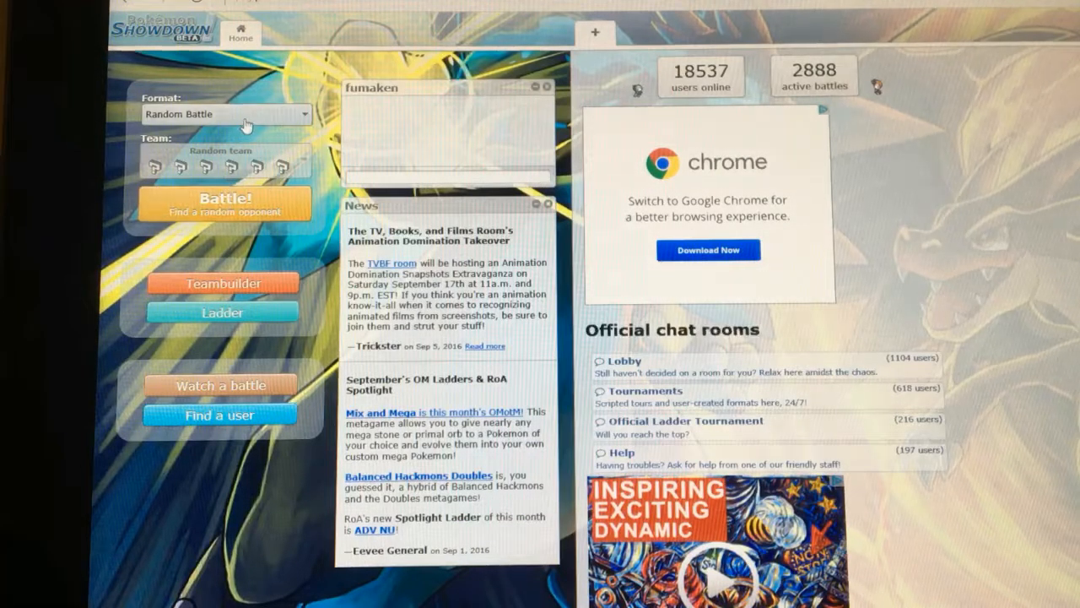
Choose the OU format under ORAS Singles for the next battle.
left_click(227, 115)
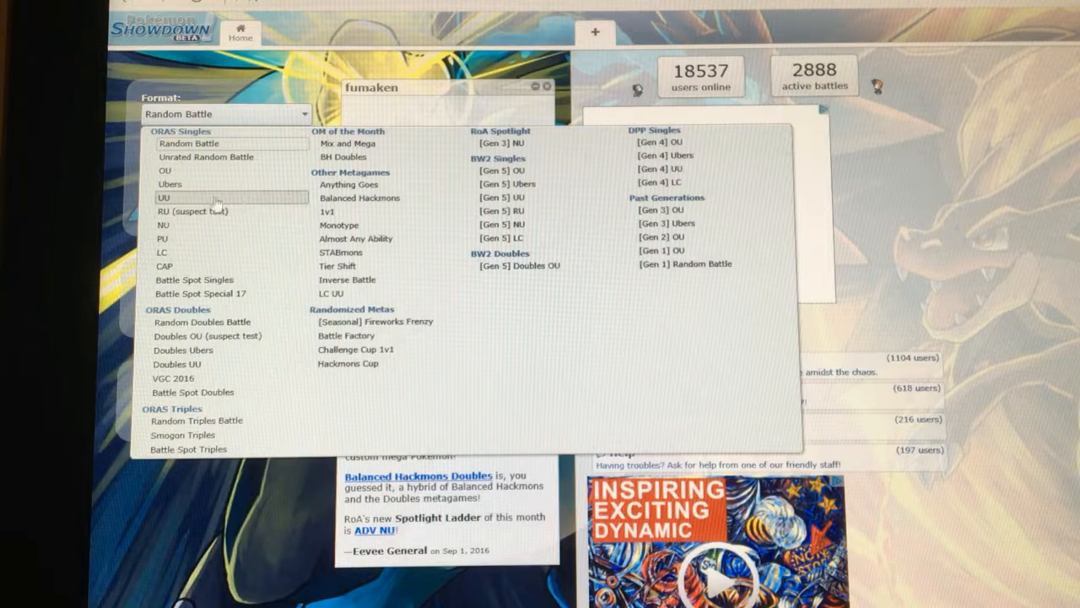
mouse_move(228, 184)
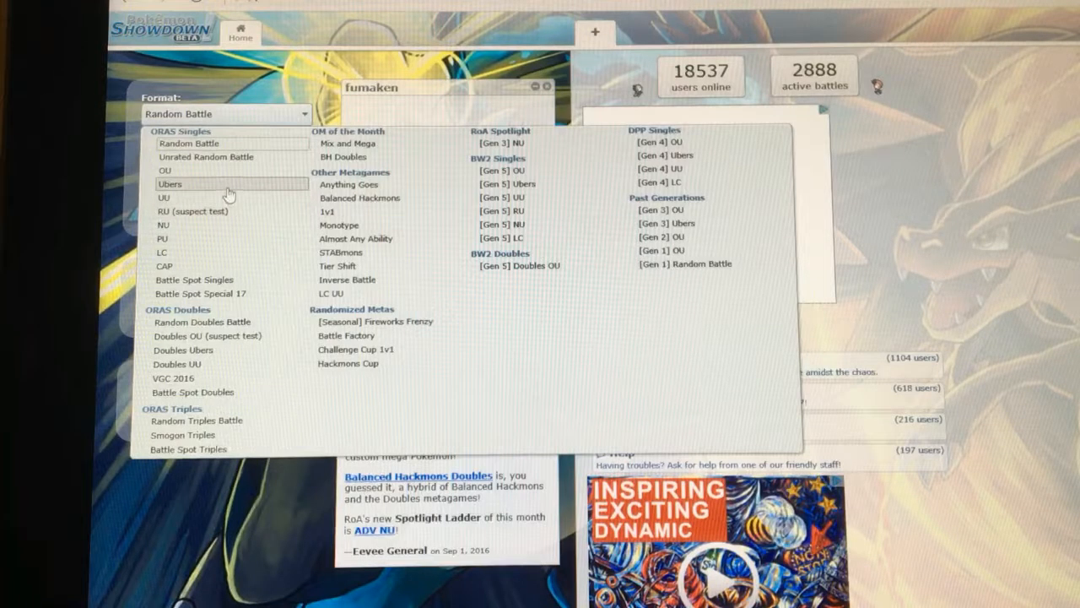
left_click(165, 169)
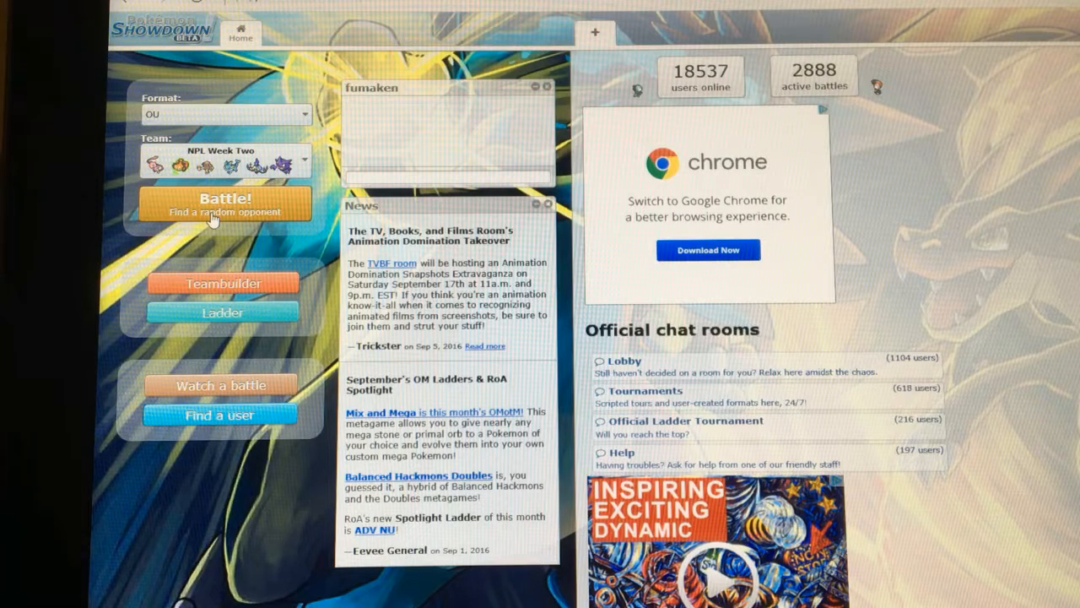
left_click(222, 202)
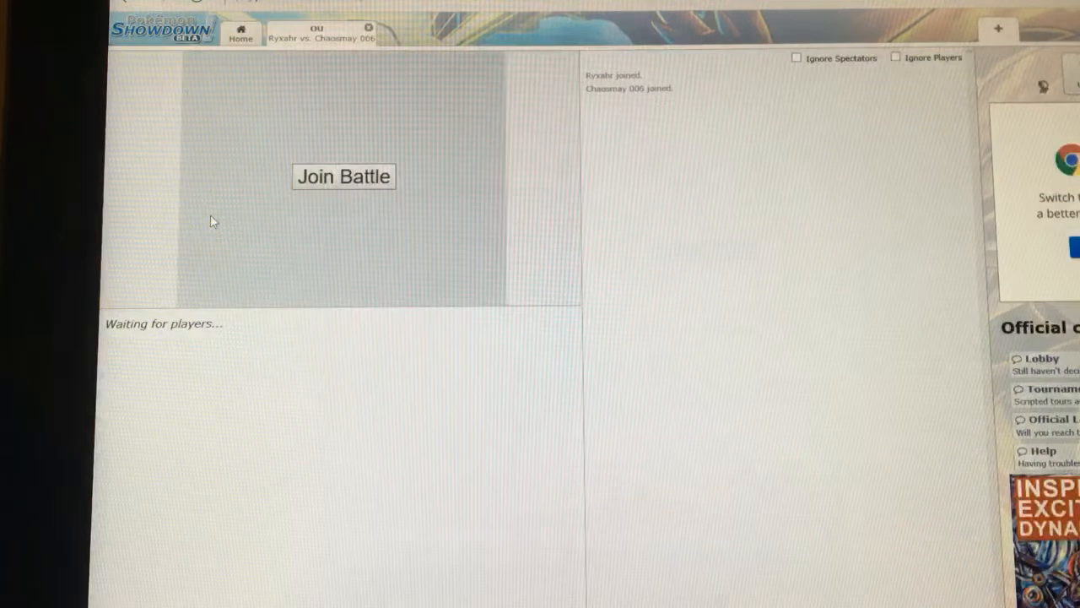
Join the battle and lead with Chicken Leg.
left_click(344, 178)
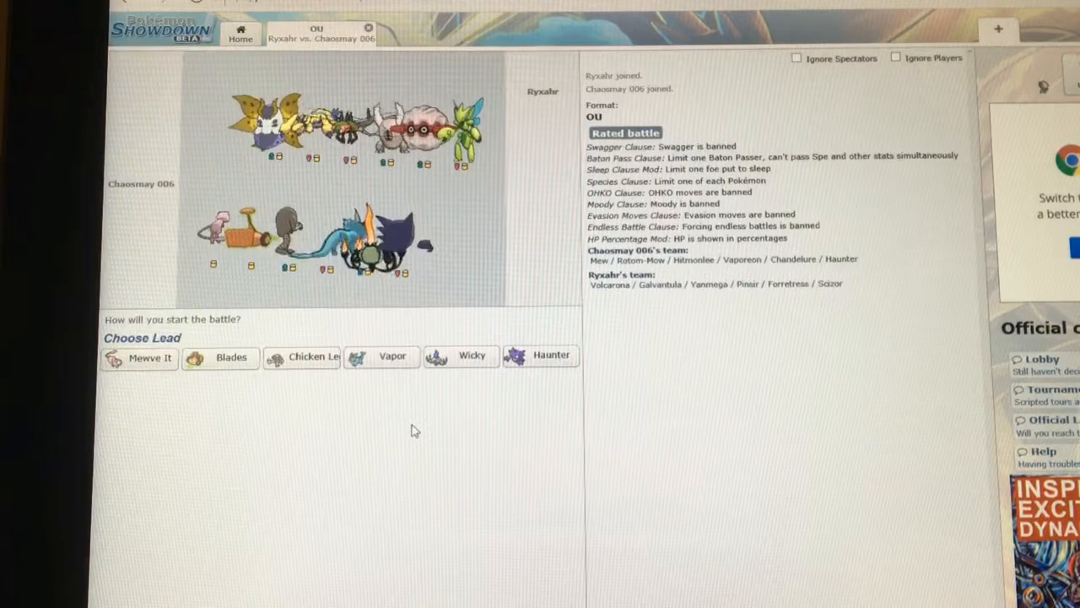
mouse_move(304, 412)
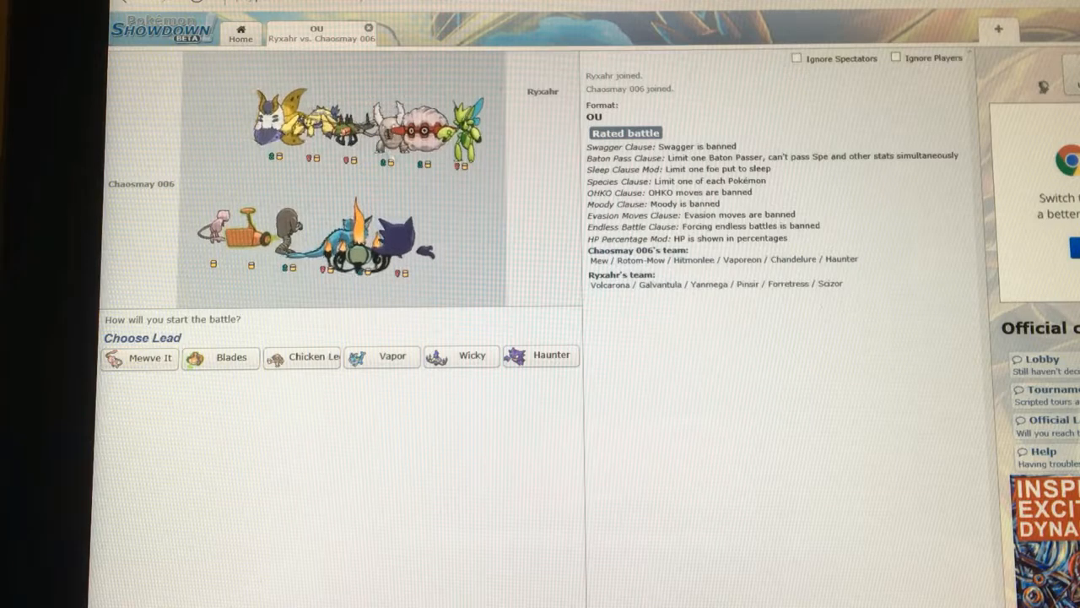
mouse_move(392, 355)
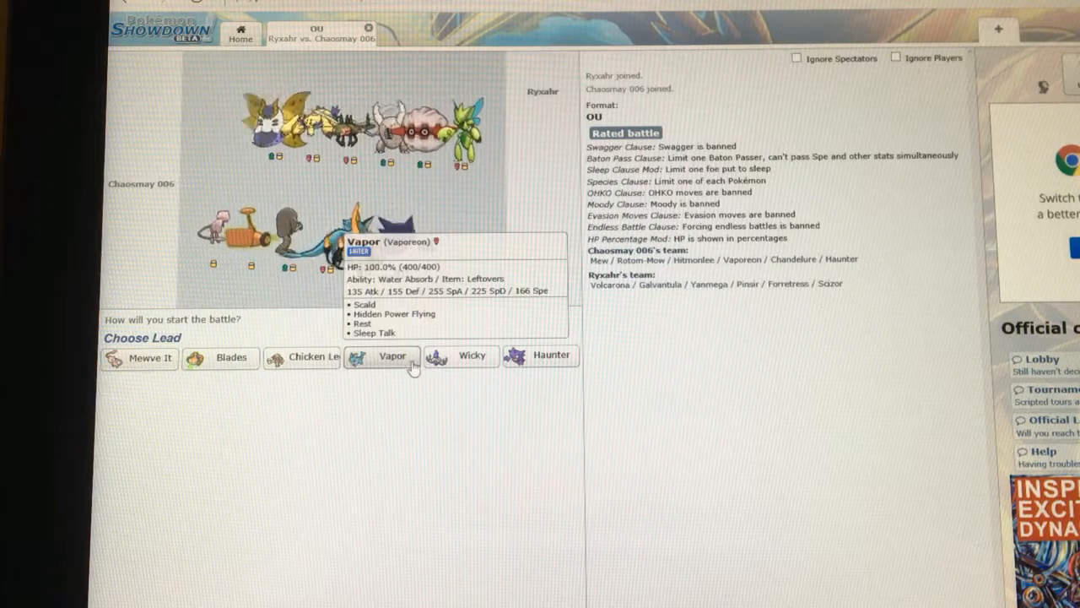
mouse_move(412, 425)
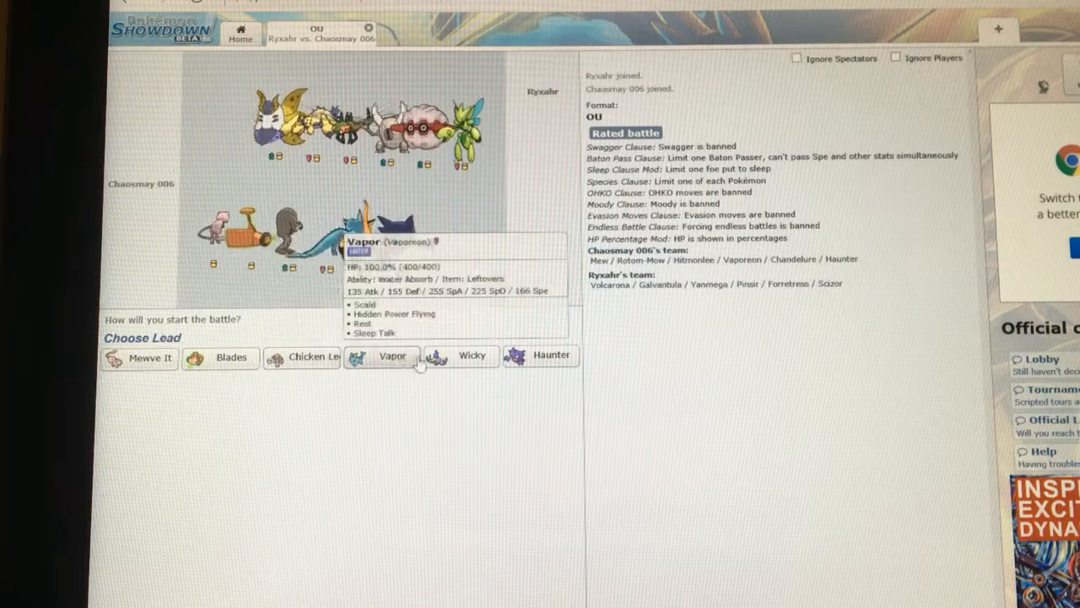
mouse_move(300, 358)
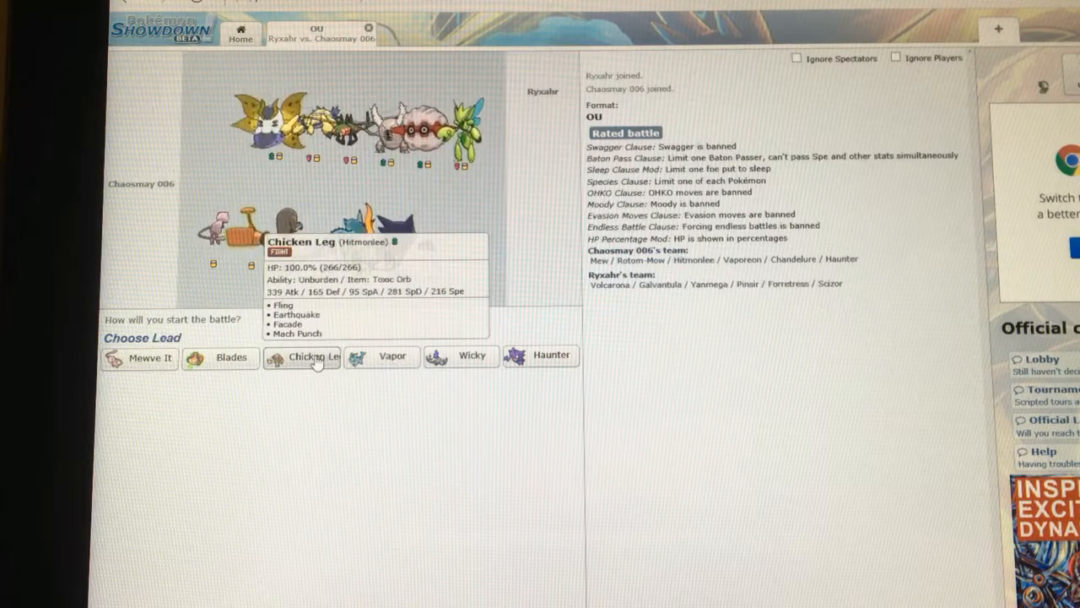
left_click(301, 355)
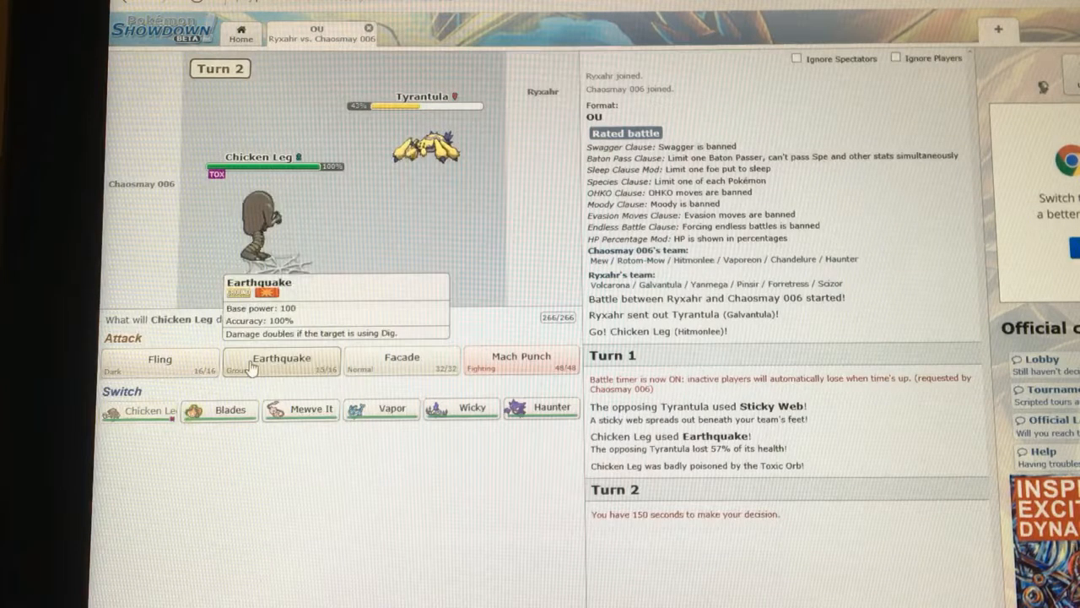
Hit the opposing Tyrantula with Earthquake until it faints, then choose Fling.
left_click(280, 361)
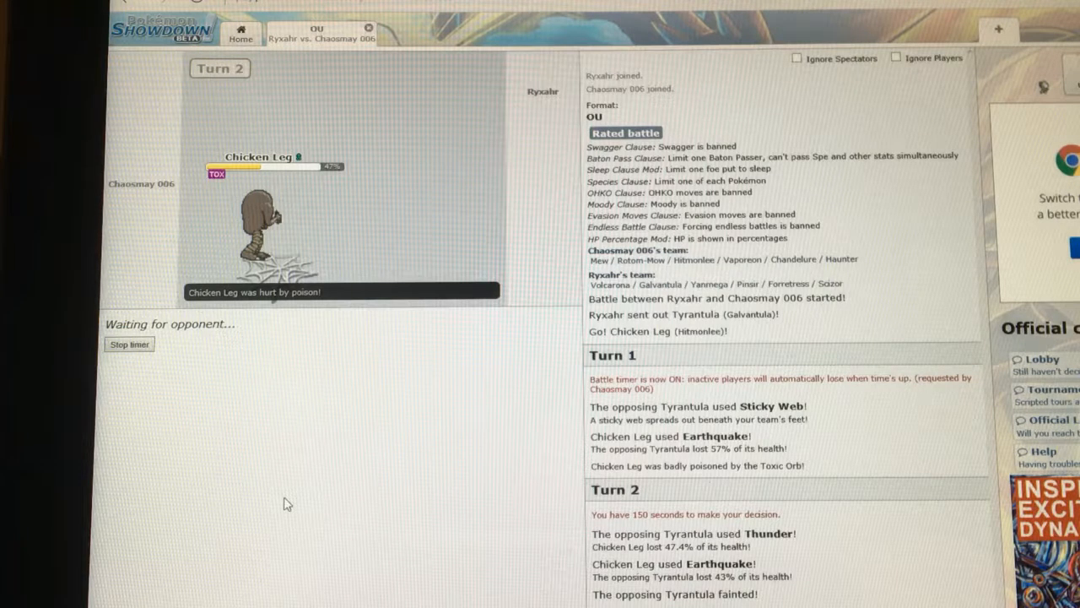
left_click(283, 503)
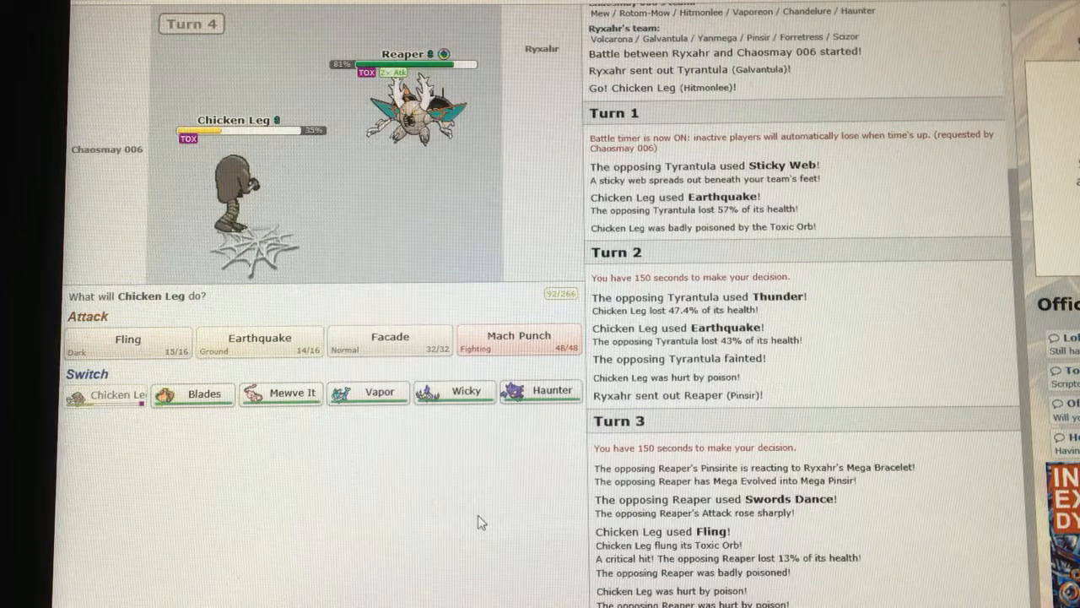
mouse_move(390, 341)
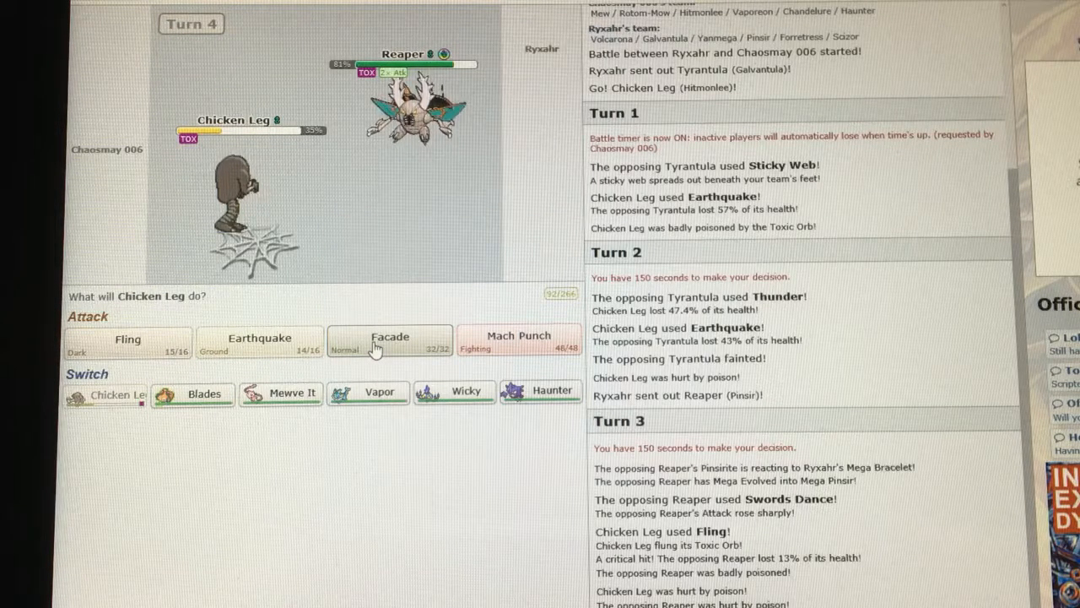
Have Chicken Leg use Facade on Mega Pinsir on turn 4.
left_click(390, 338)
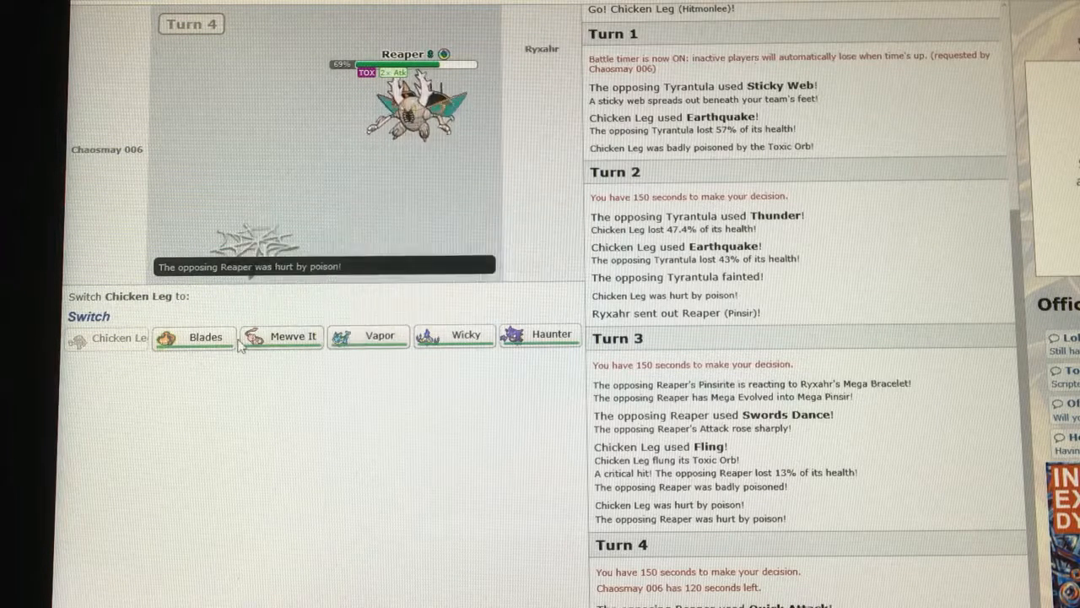
mouse_move(294, 336)
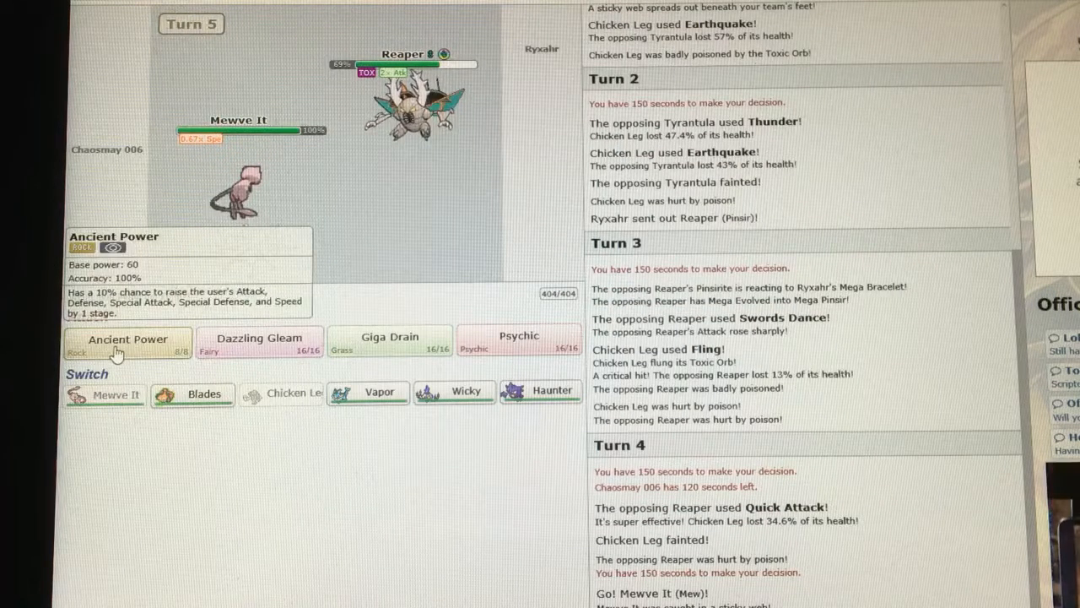
Attack the Reaper with Ancient Power, then have Vapor use Rest.
left_click(128, 341)
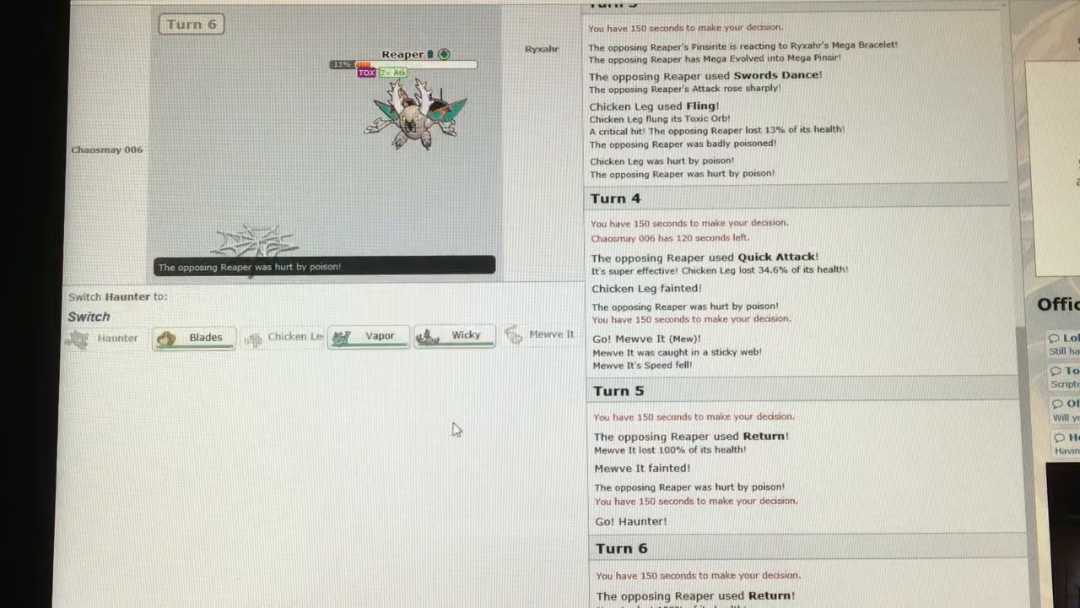
mouse_move(454, 334)
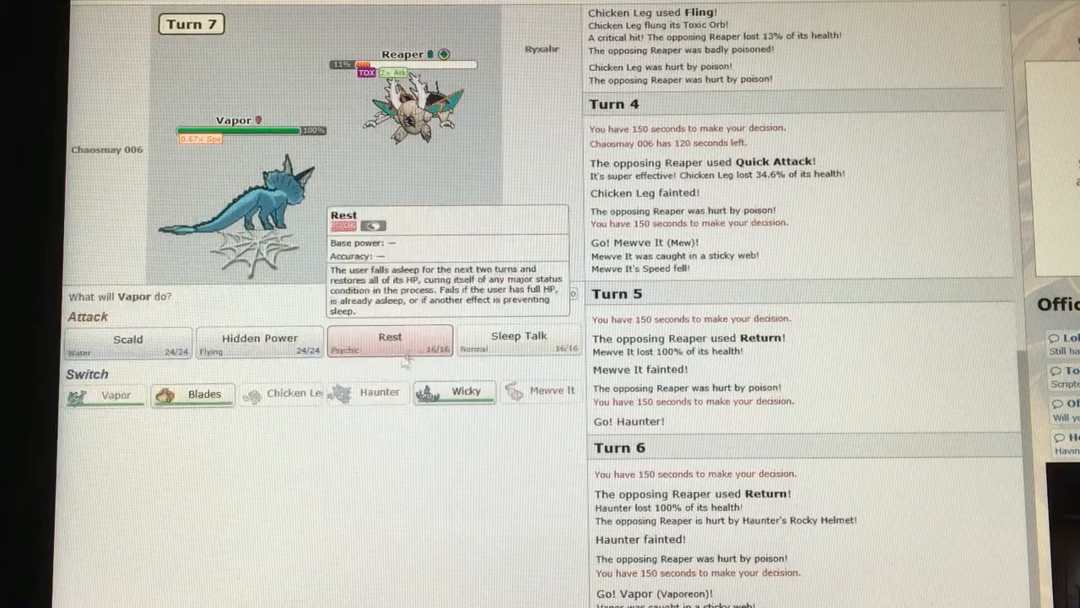
left_click(390, 336)
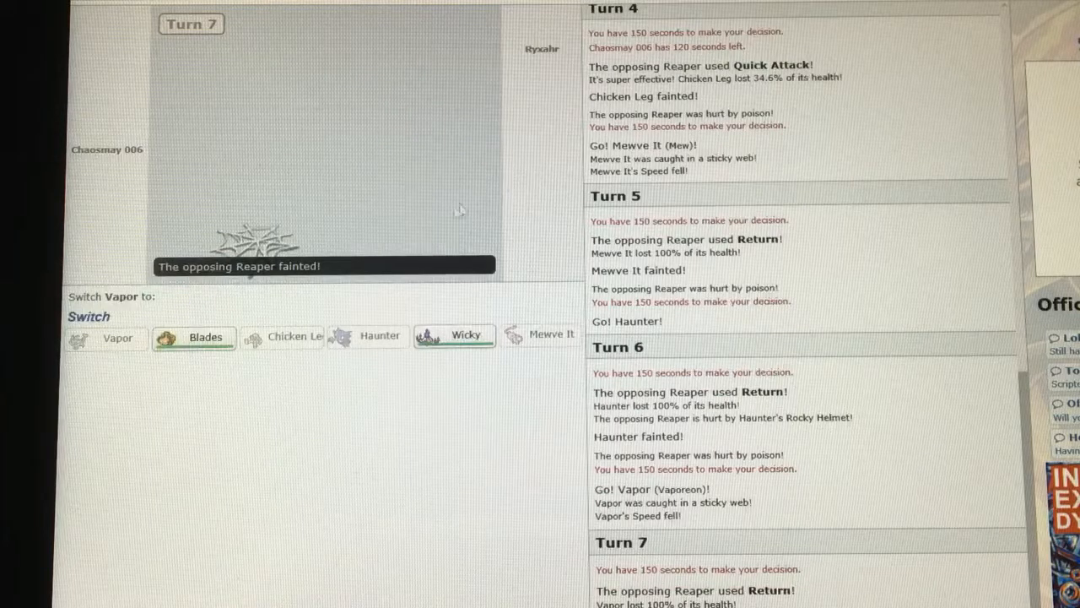
Send in Blades, paralyze the Fire Hive with Thunder Wave and hit it with Discharge.
left_click(204, 337)
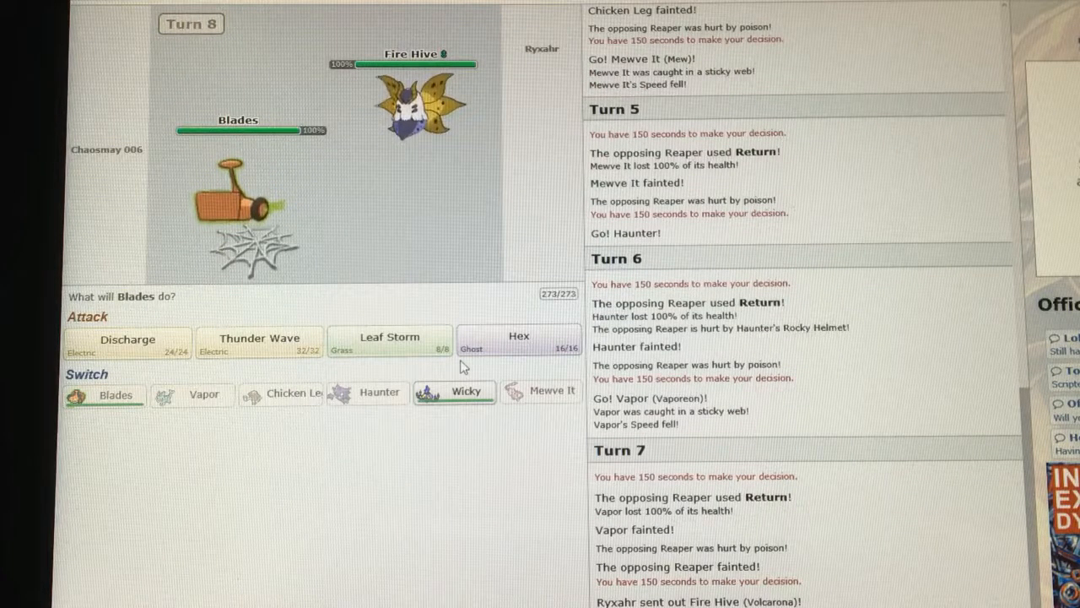
left_click(518, 341)
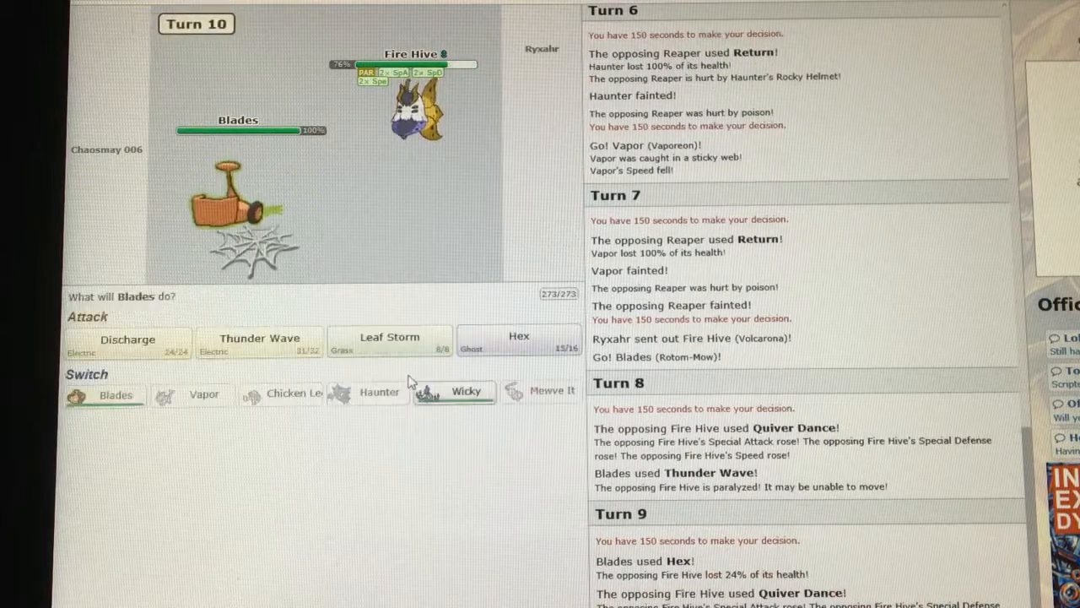
mouse_move(128, 344)
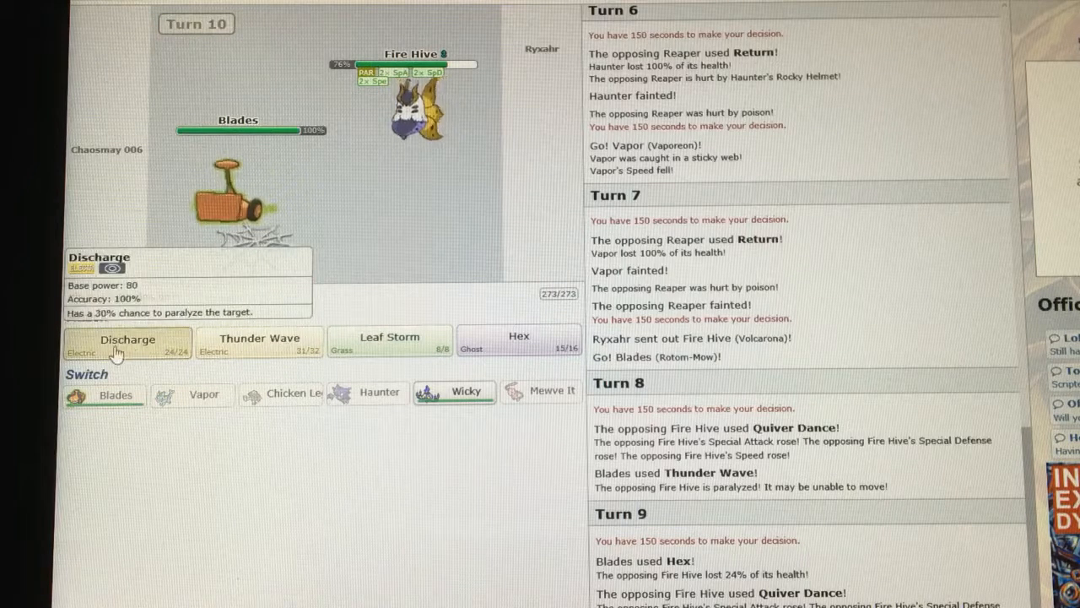
left_click(128, 345)
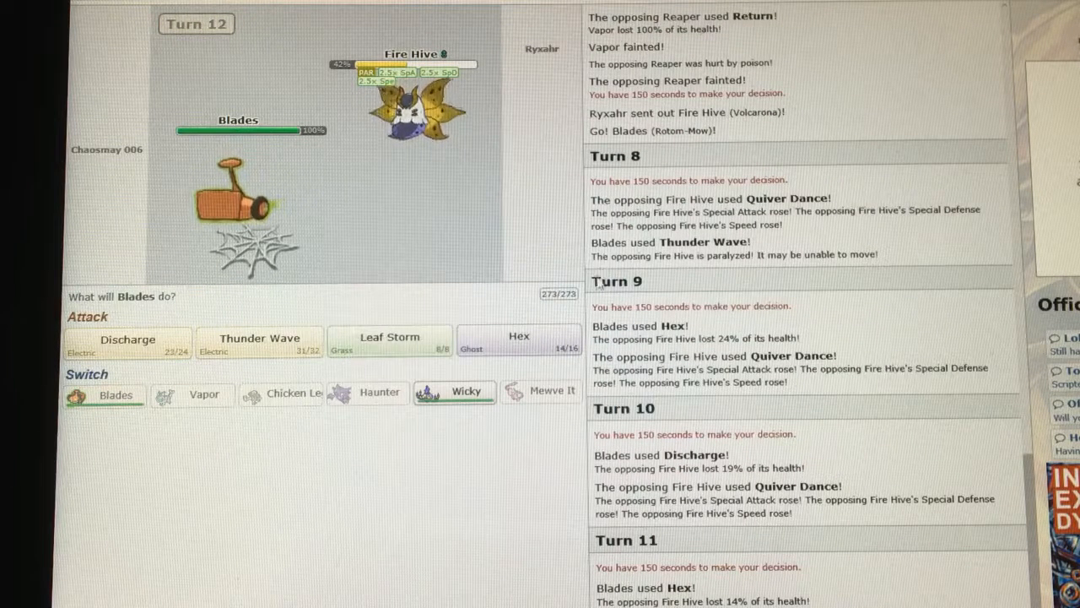
Hit the paralyzed Fire Hive with Hex on turns 12 and 13.
left_click(519, 341)
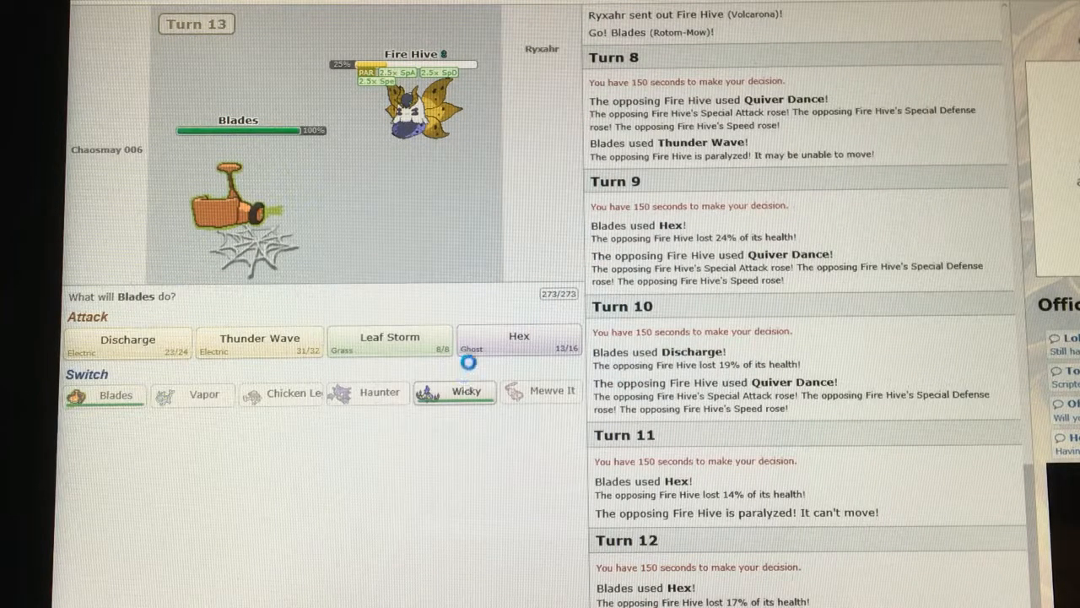
mouse_move(520, 341)
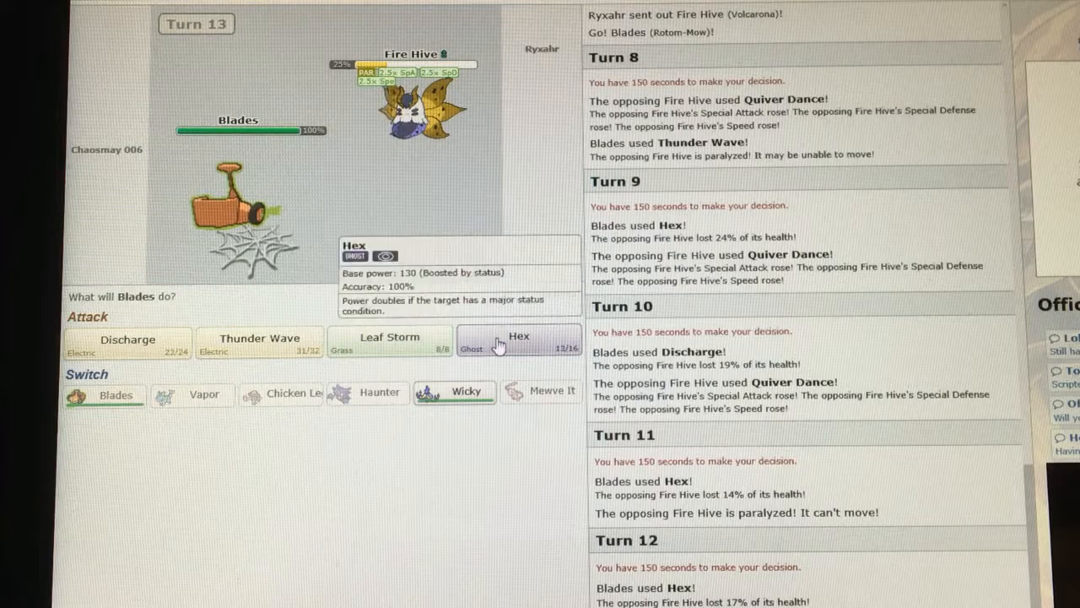
left_click(518, 341)
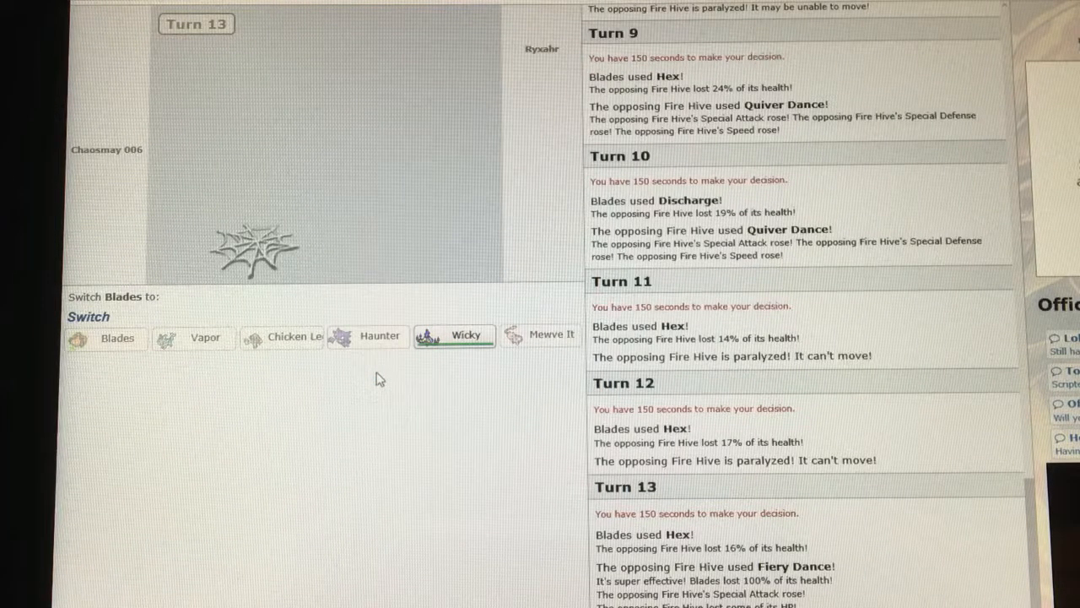
mouse_move(456, 334)
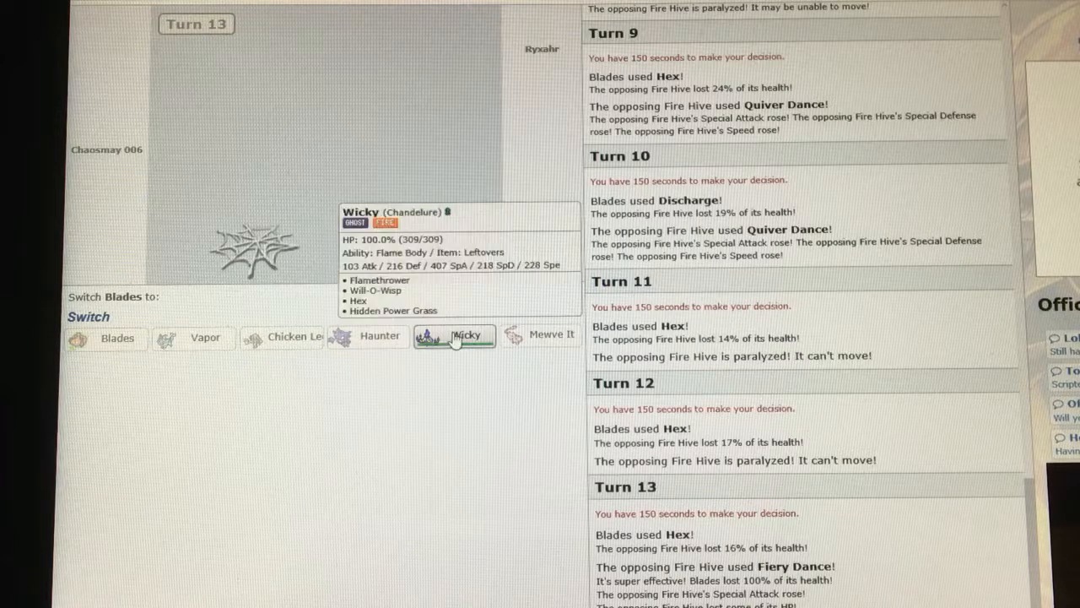
Send in Wicky and use Flamethrower on the Drone and Mr. Tanky through turn 17.
left_click(466, 334)
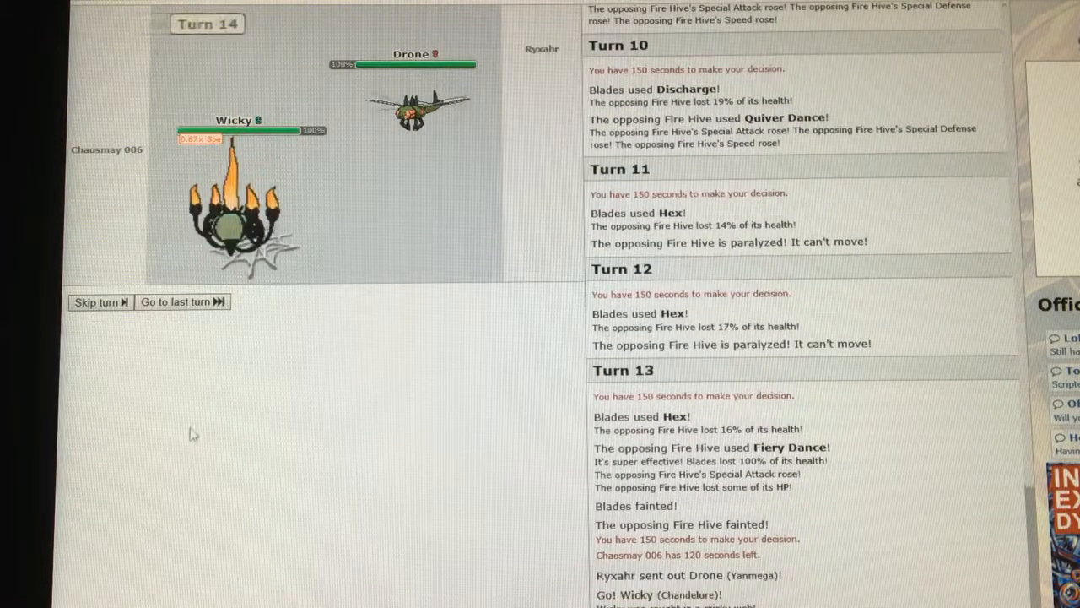
left_click(98, 300)
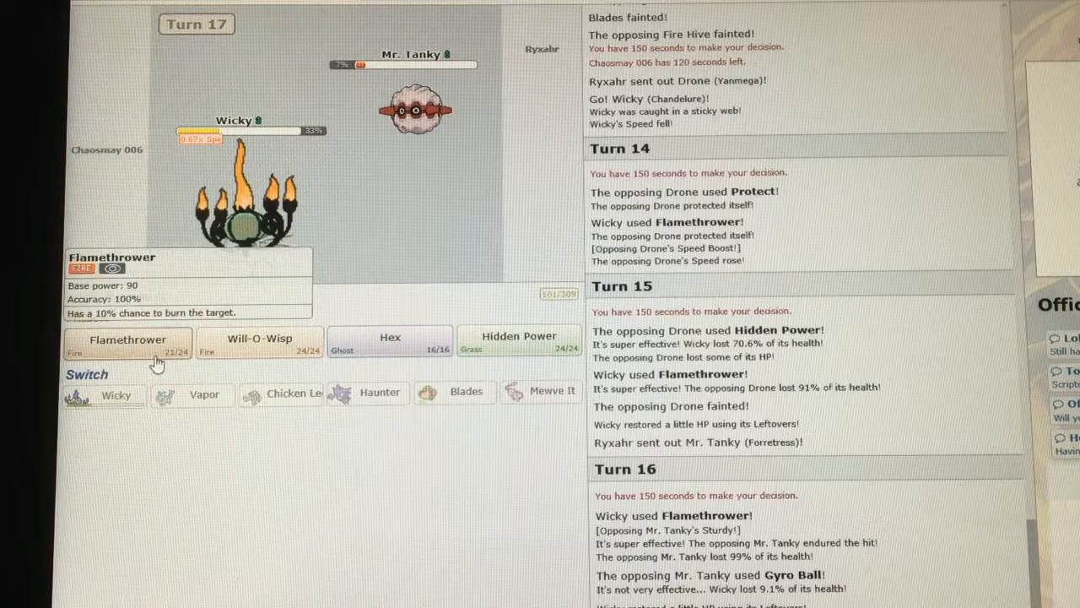
left_click(126, 344)
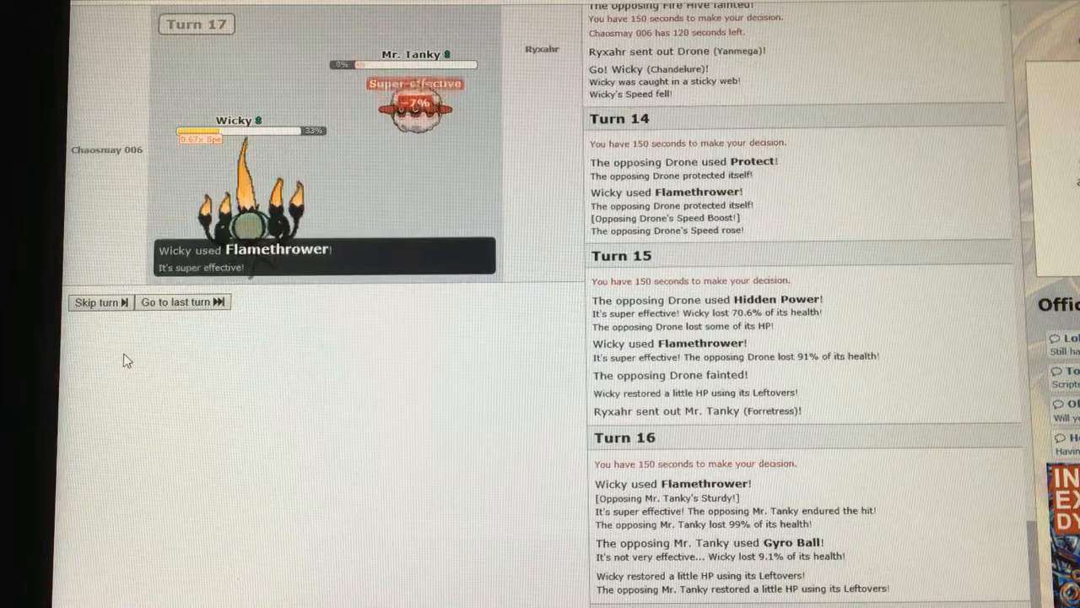